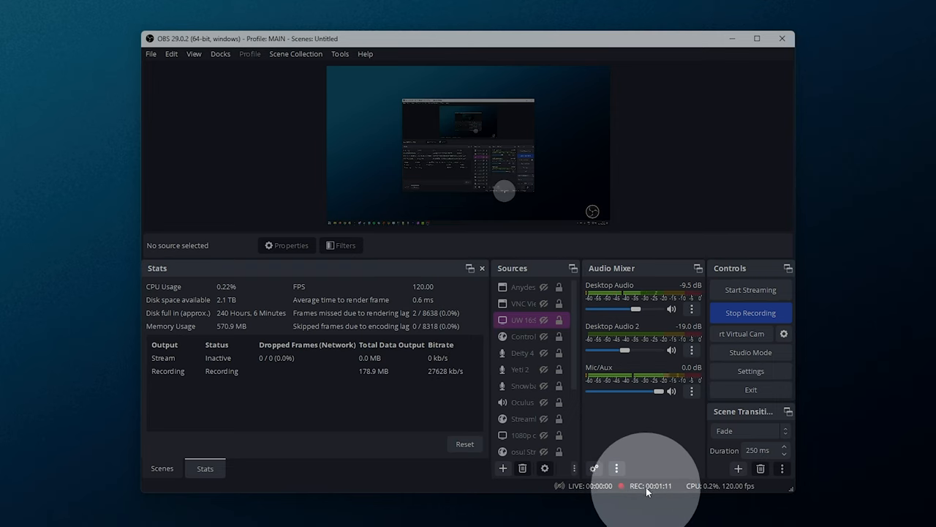
mouse_move(215, 417)
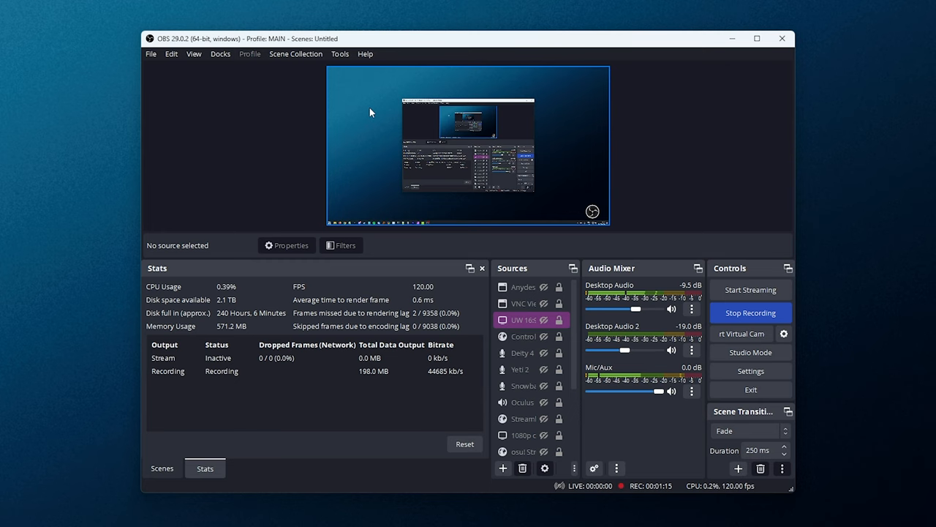
Switch between the Scenes and Stats dock tabs, ending on the recording statistics.
click(220, 53)
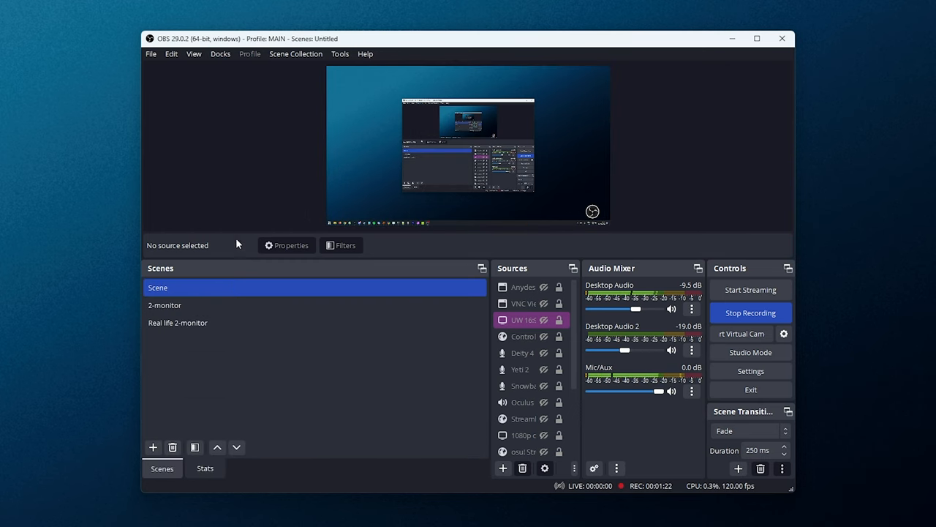
click(205, 468)
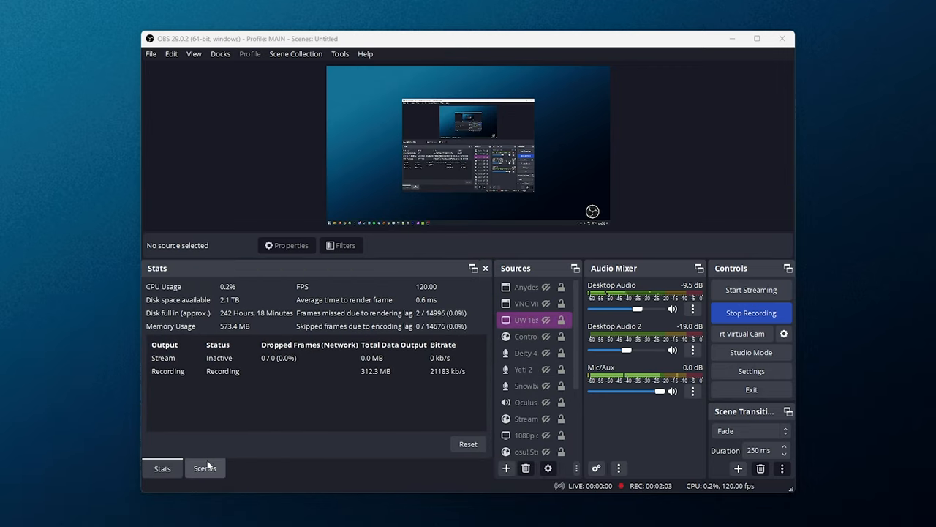
click(205, 468)
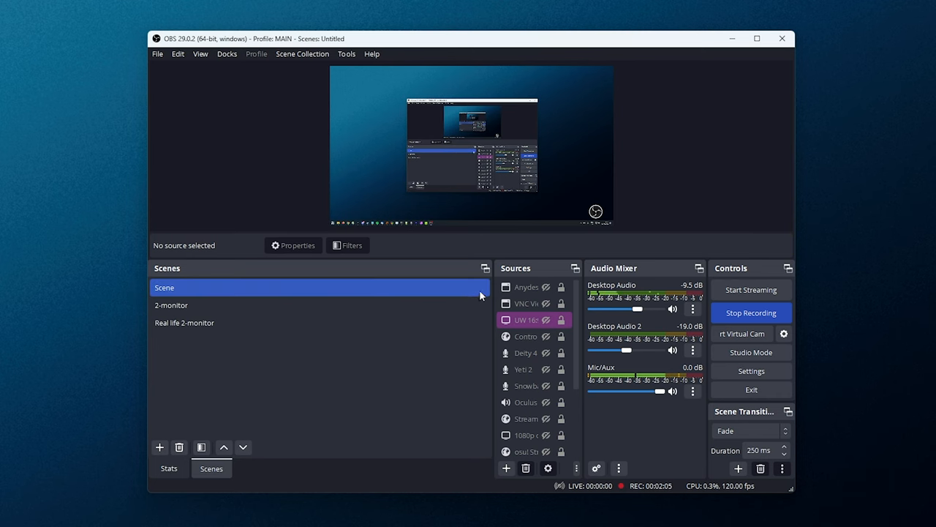
click(169, 468)
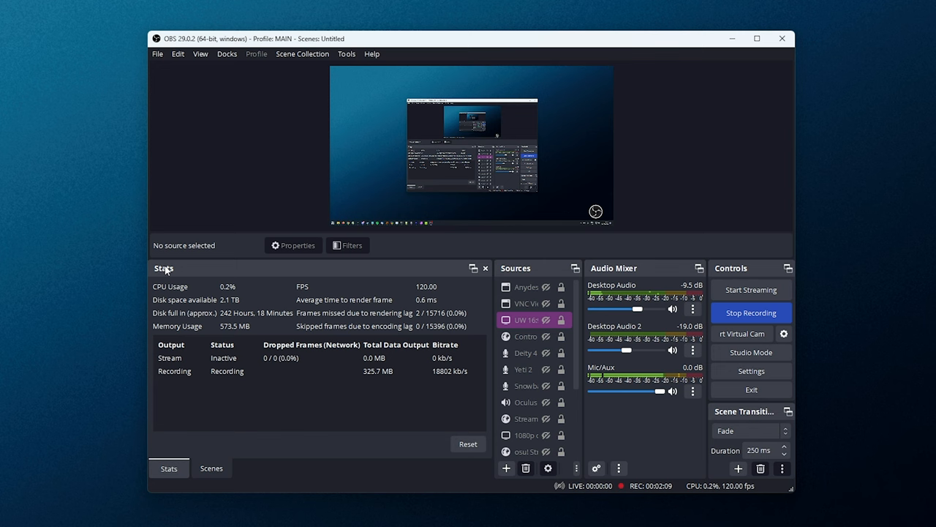
mouse_move(308, 223)
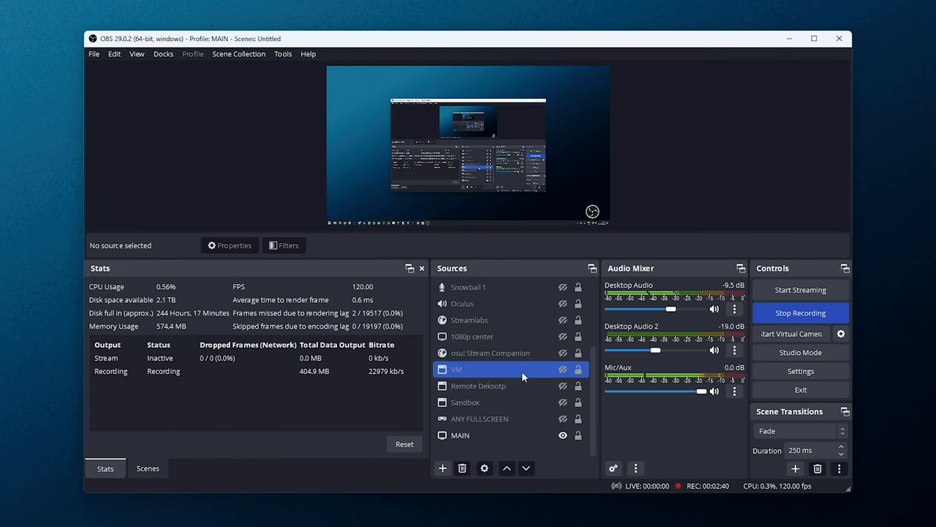
click(461, 434)
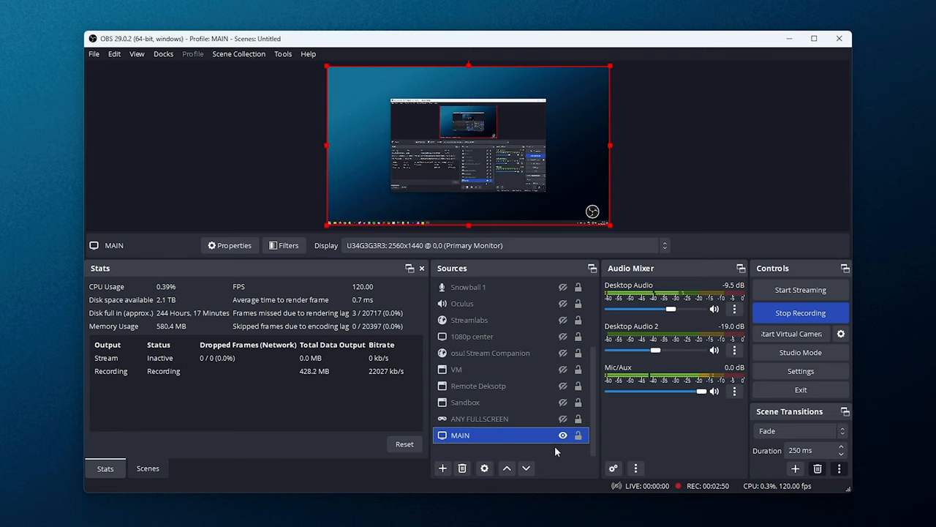
click(480, 418)
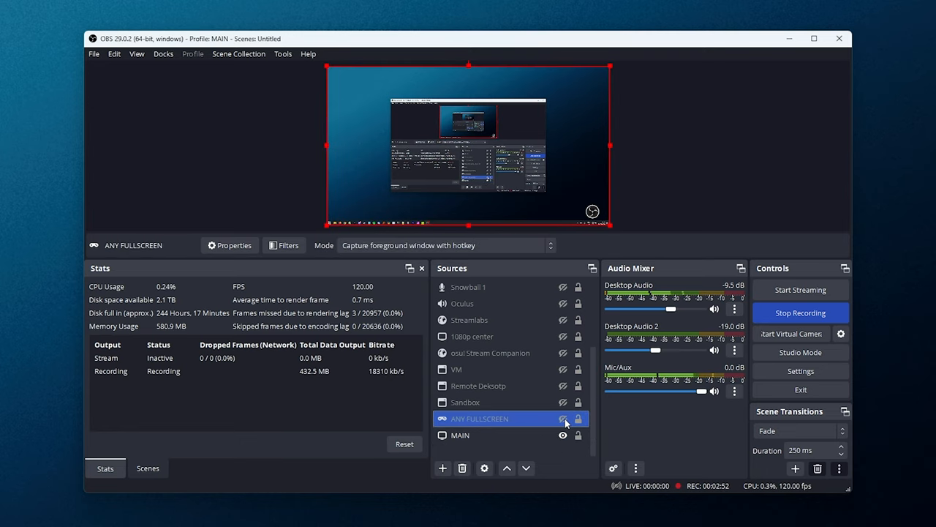
click(230, 245)
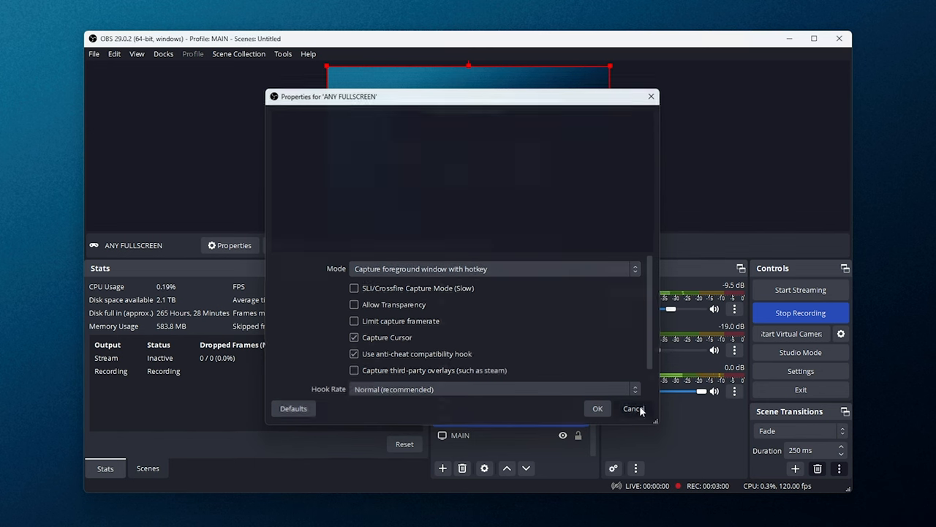
click(633, 408)
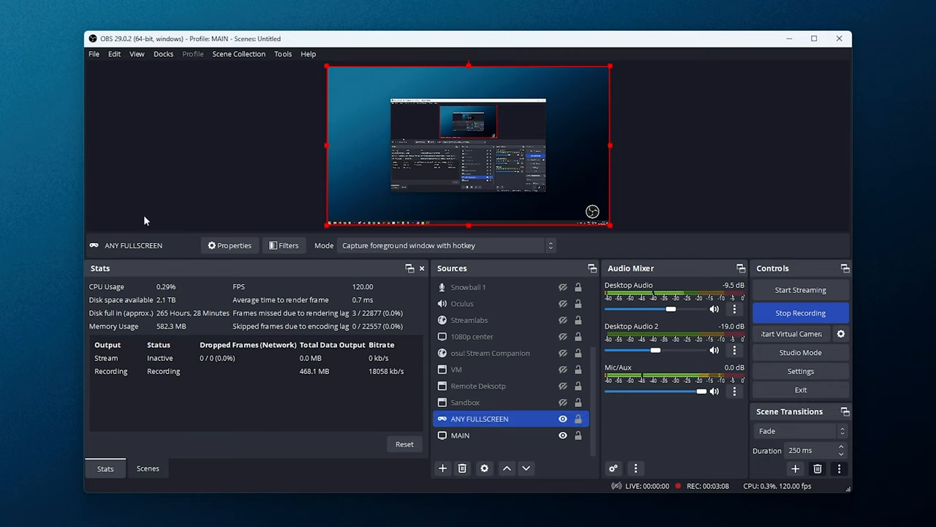
click(455, 369)
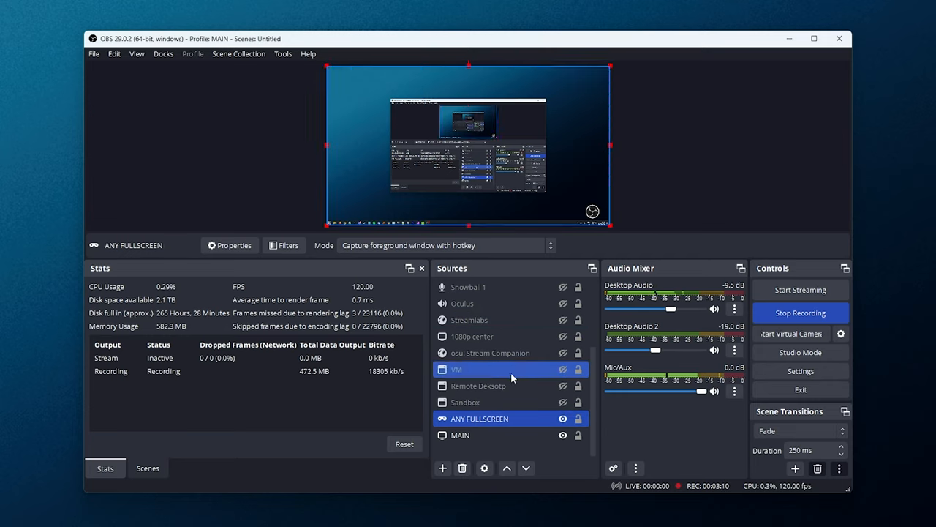
click(480, 419)
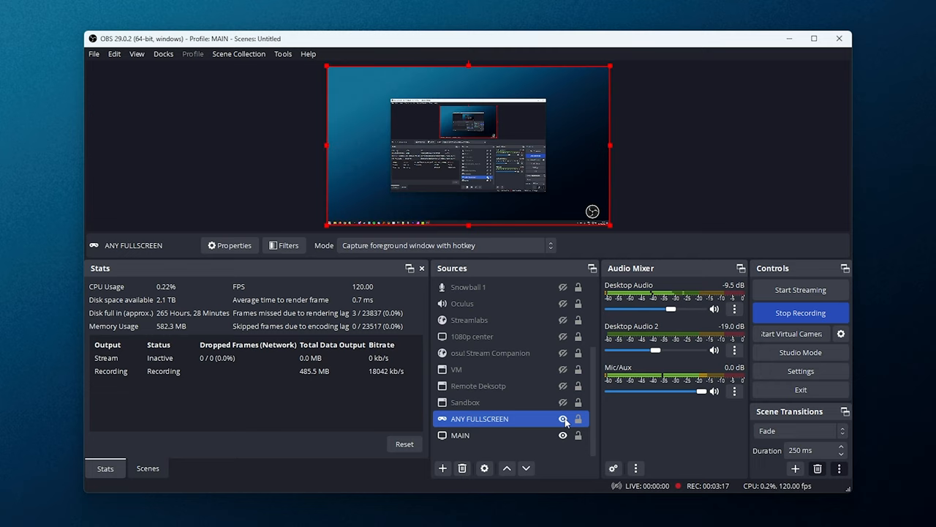
click(466, 401)
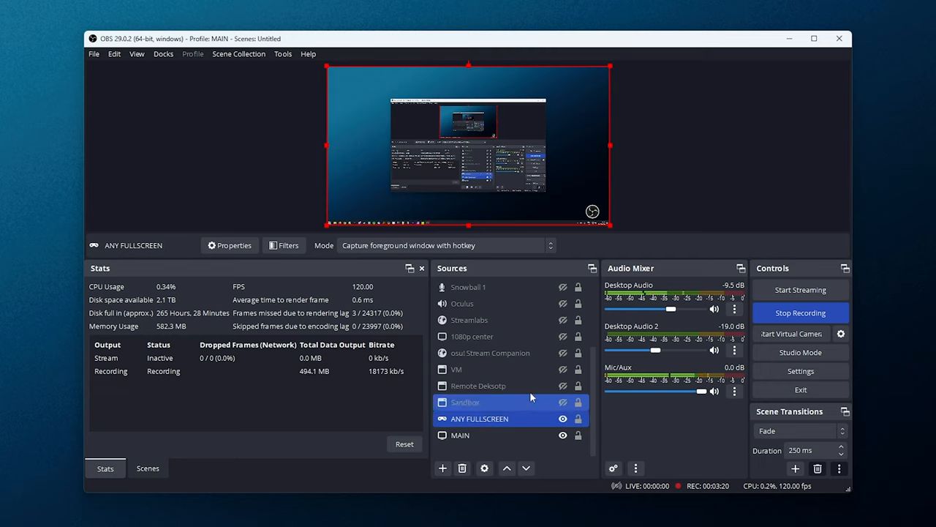
click(480, 418)
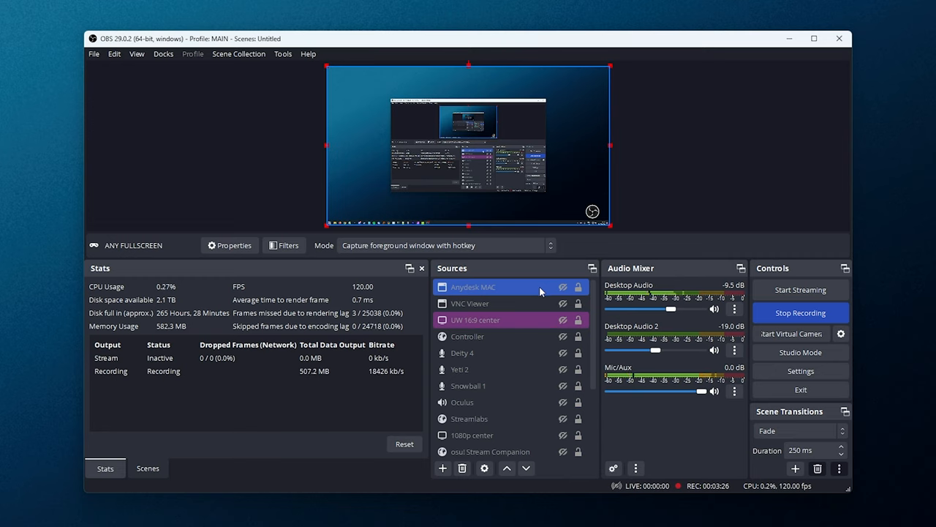
scroll(down, 3)
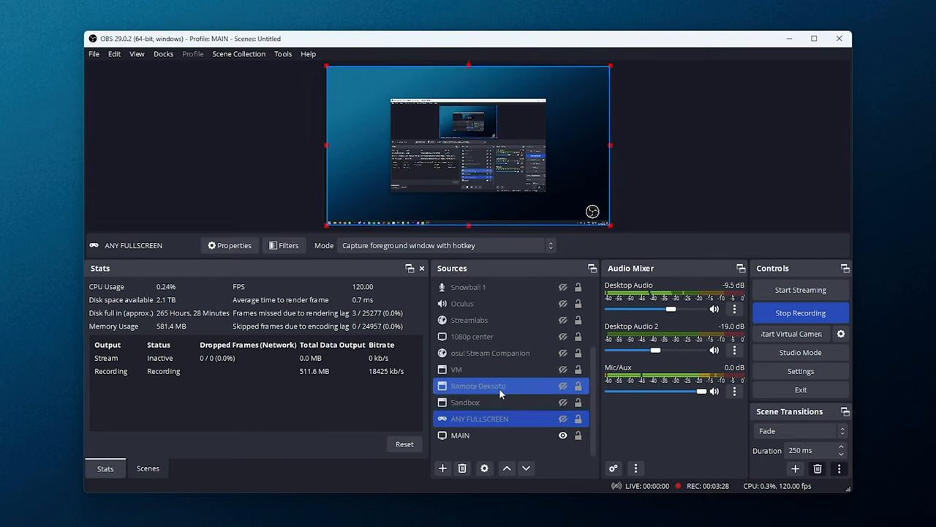
click(478, 385)
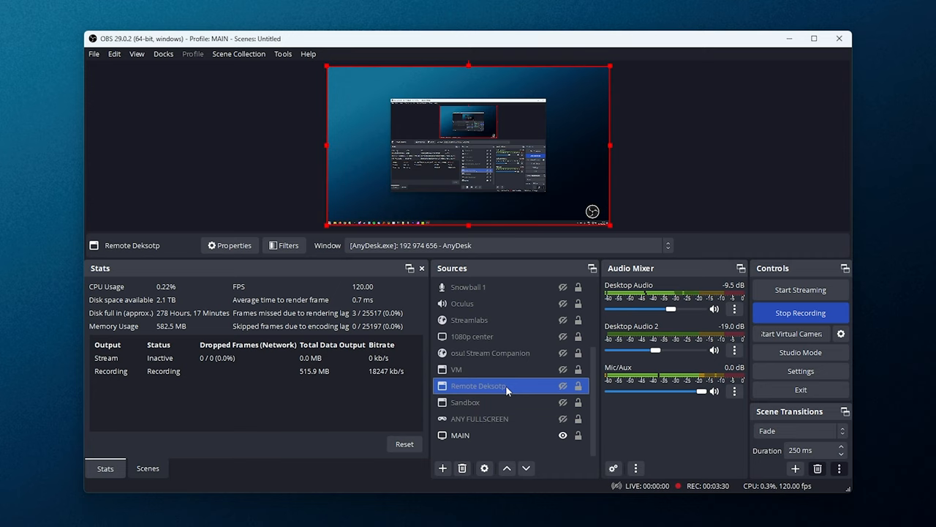
click(466, 402)
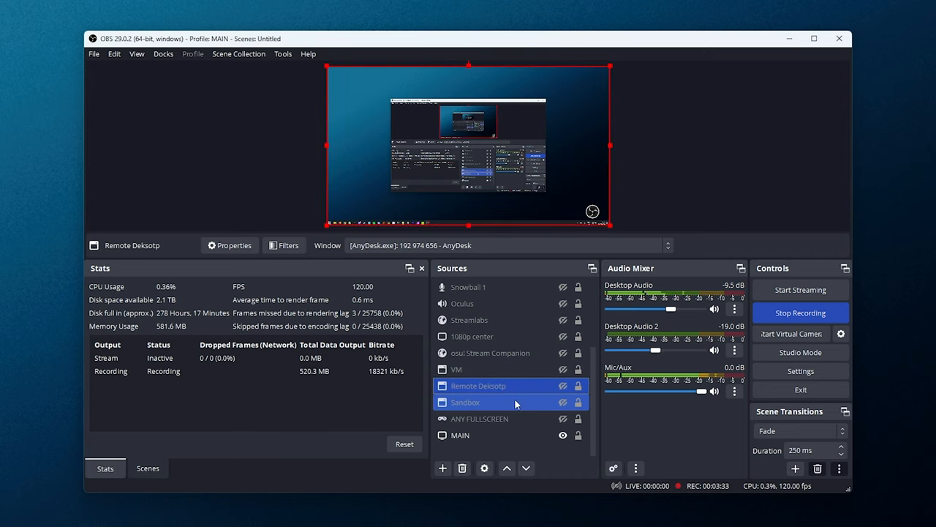
double_click(465, 402)
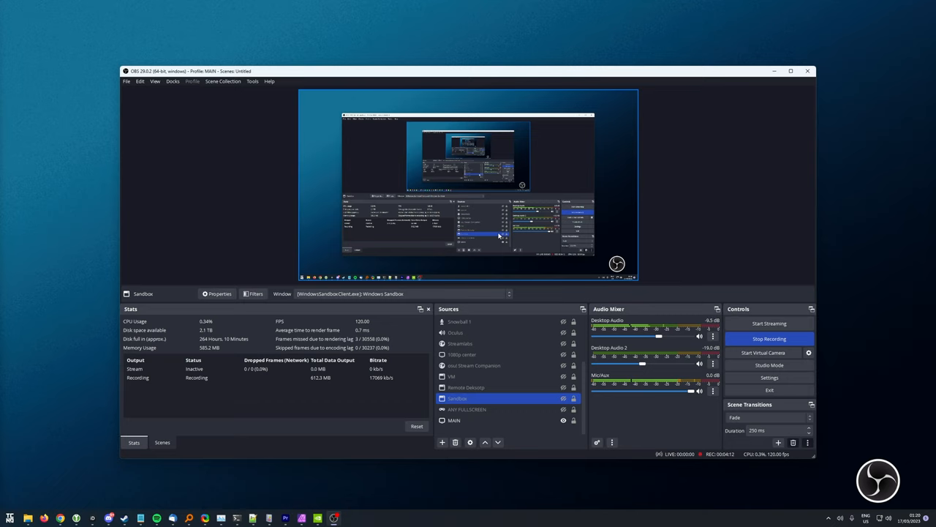
mouse_move(669, 229)
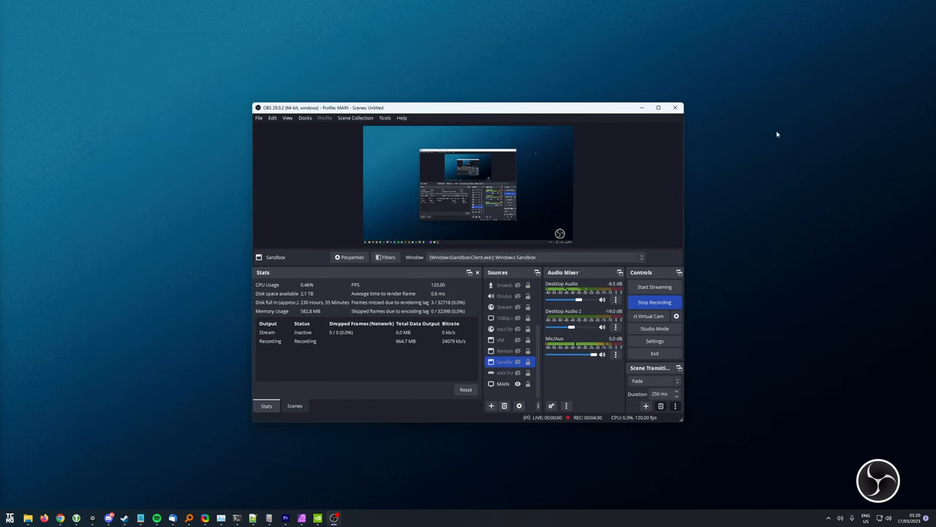
mouse_move(604, 219)
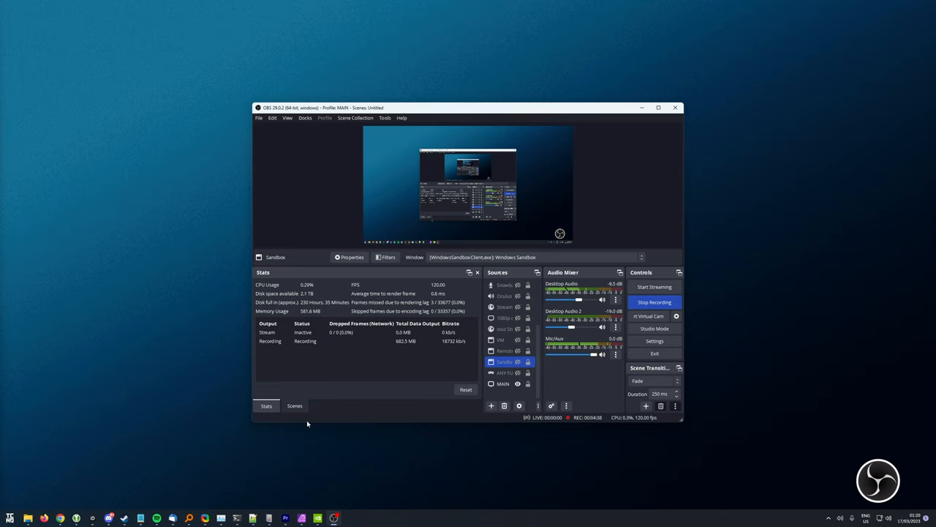
mouse_move(763, 104)
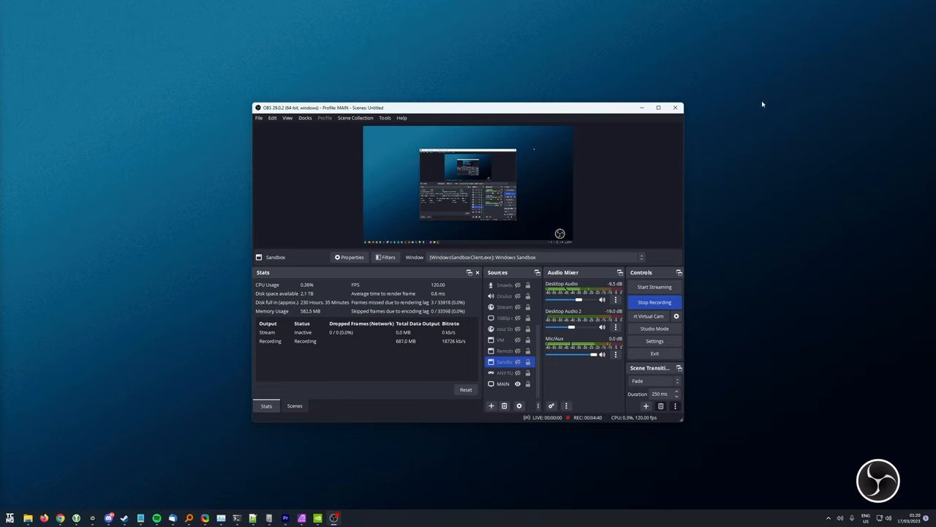
mouse_move(754, 112)
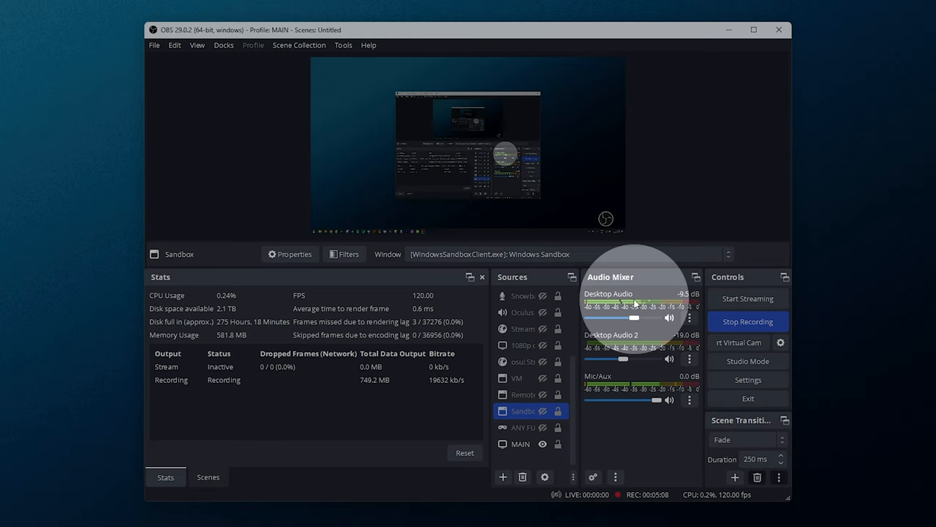
mouse_move(642, 303)
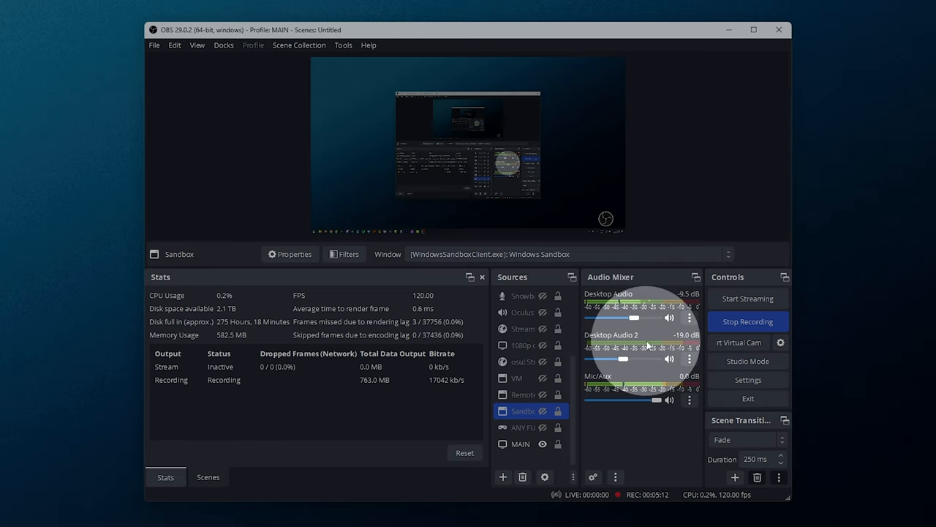
mouse_move(639, 348)
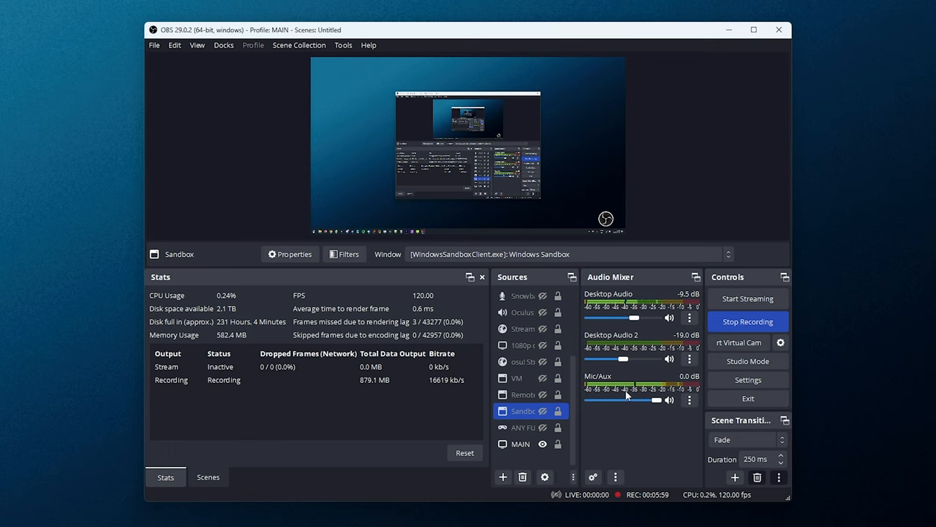
mouse_move(628, 406)
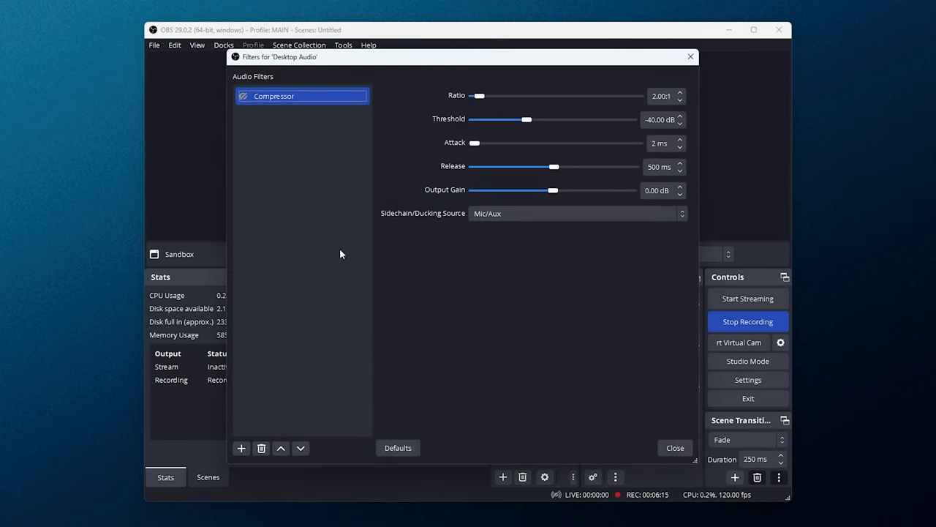
mouse_move(461, 182)
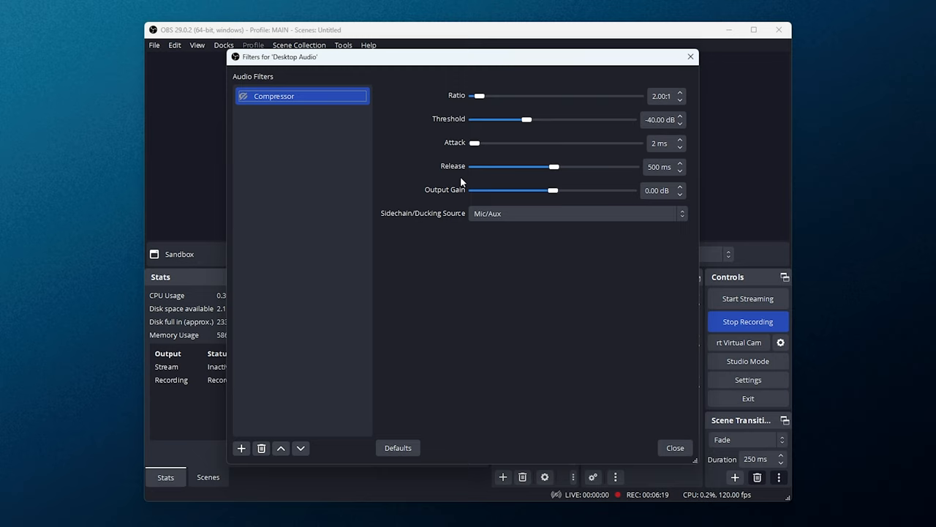
Review the Desktop Audio Compressor values and close its Filters window without changes.
click(242, 95)
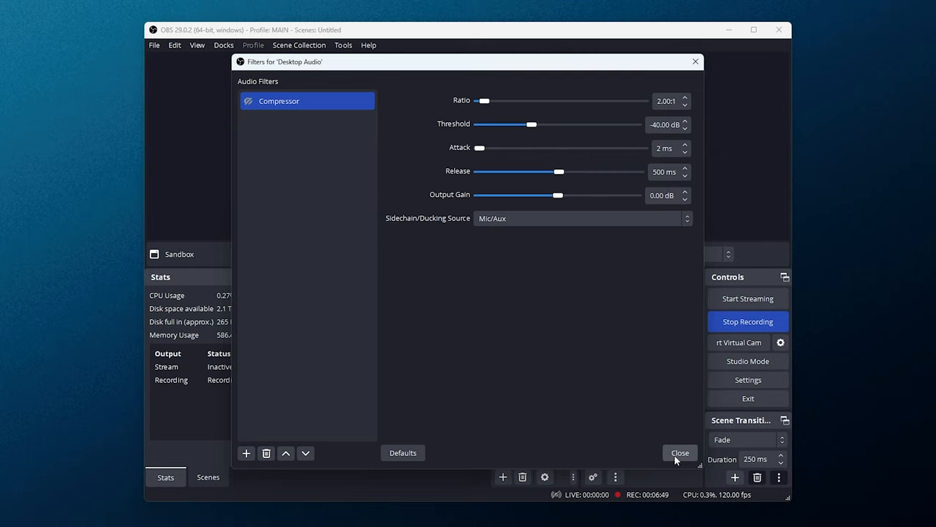
click(680, 453)
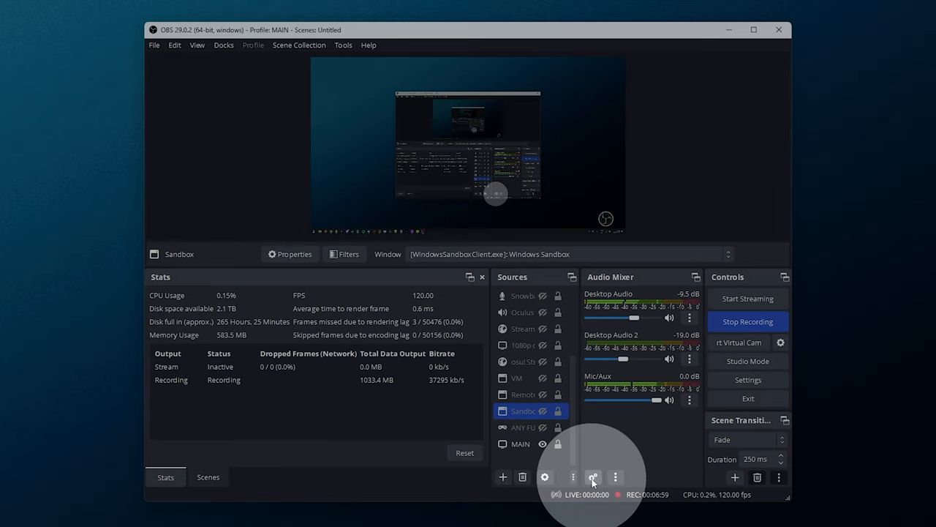
click(593, 477)
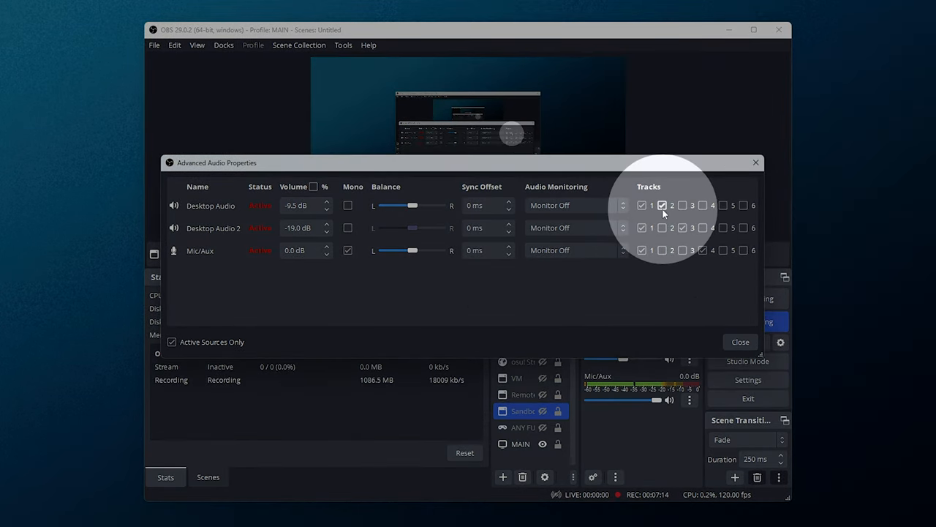
click(662, 205)
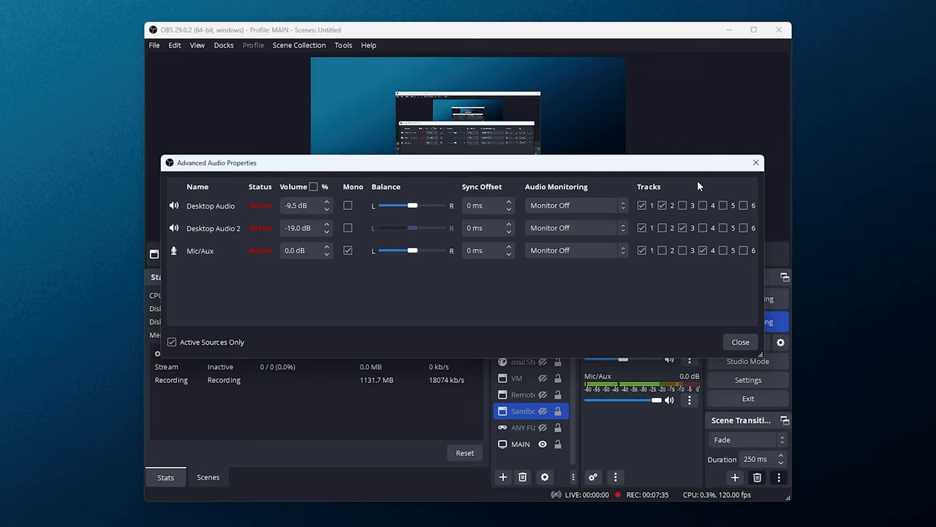
click(741, 341)
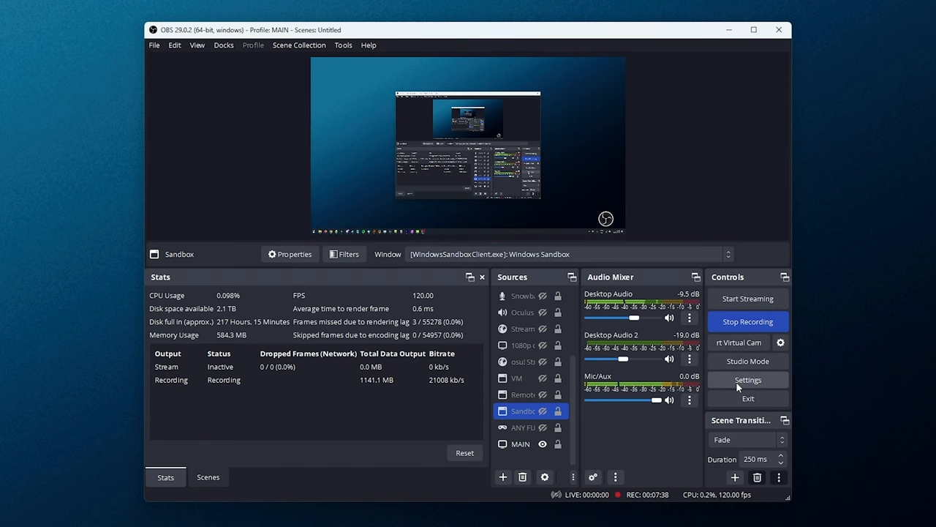
In Settings, check Global Audio Devices, then view Recording output with audio tracks 2–5.
click(748, 379)
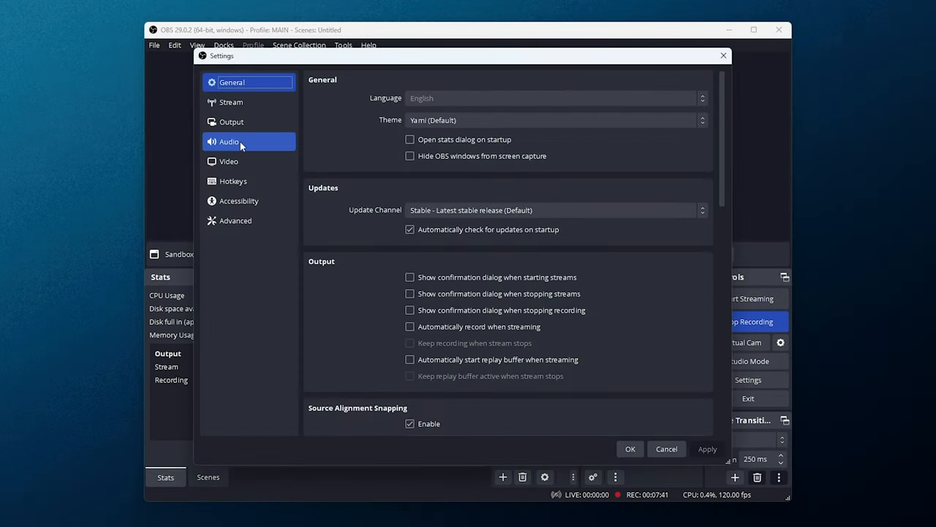
click(229, 141)
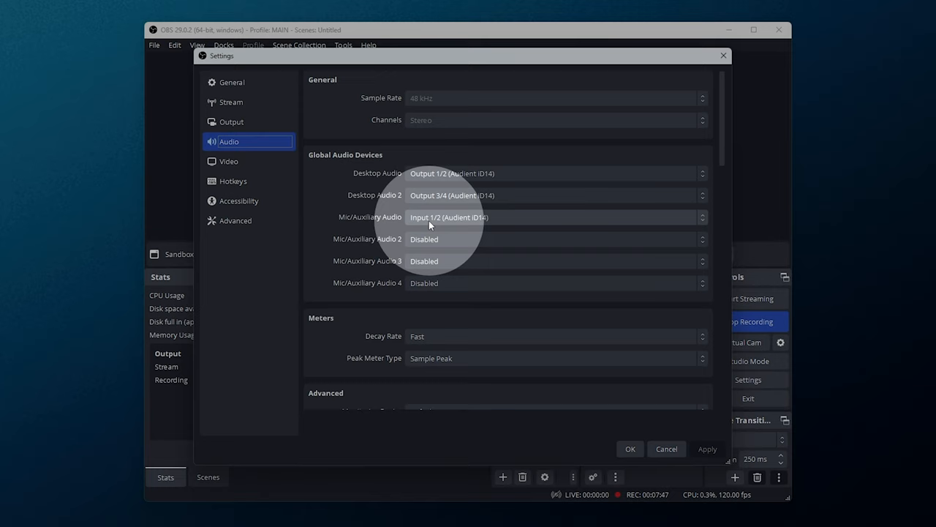
mouse_move(521, 181)
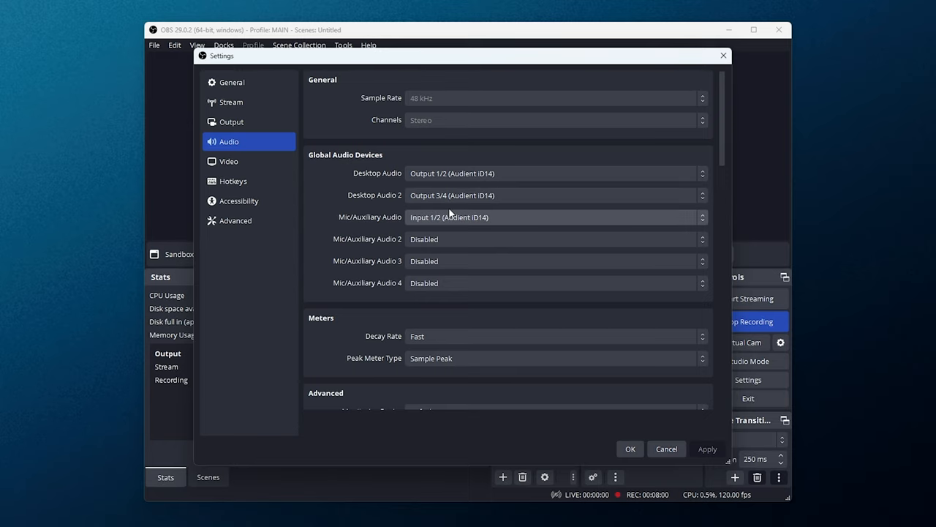
mouse_move(441, 226)
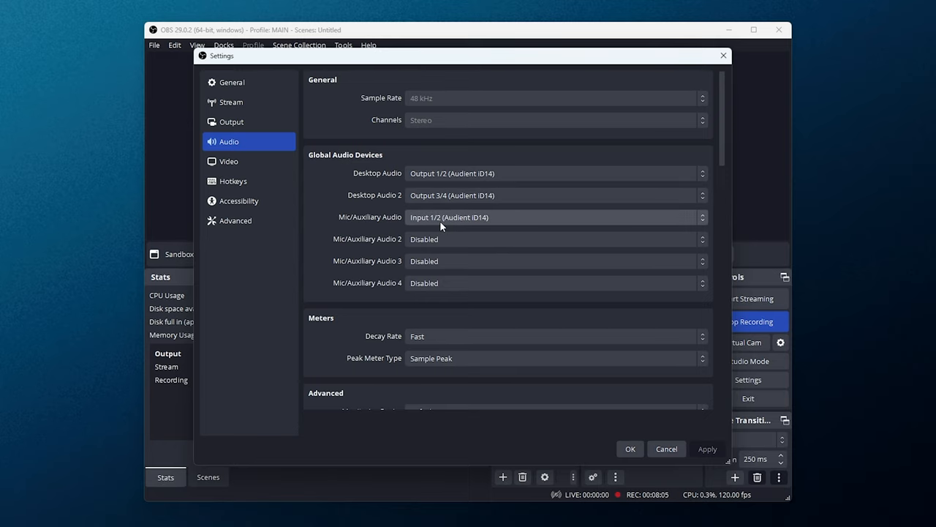
click(232, 121)
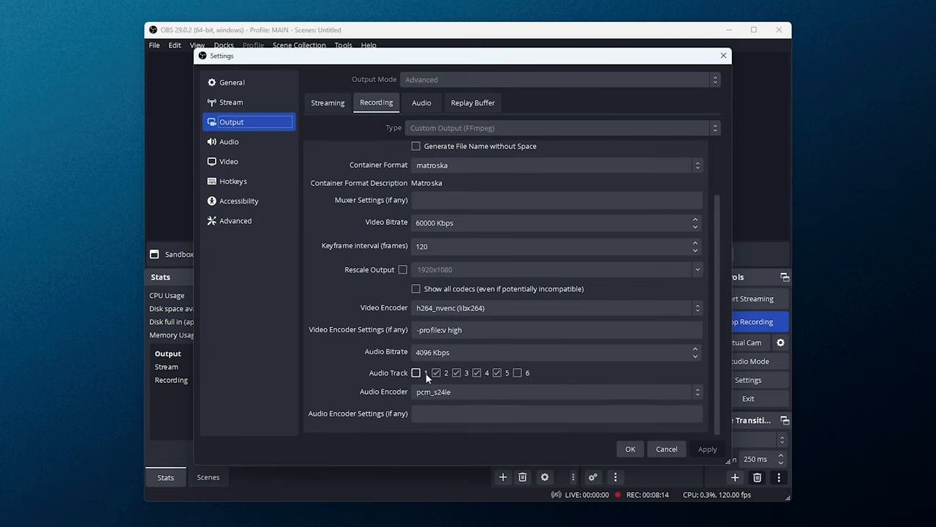
click(456, 373)
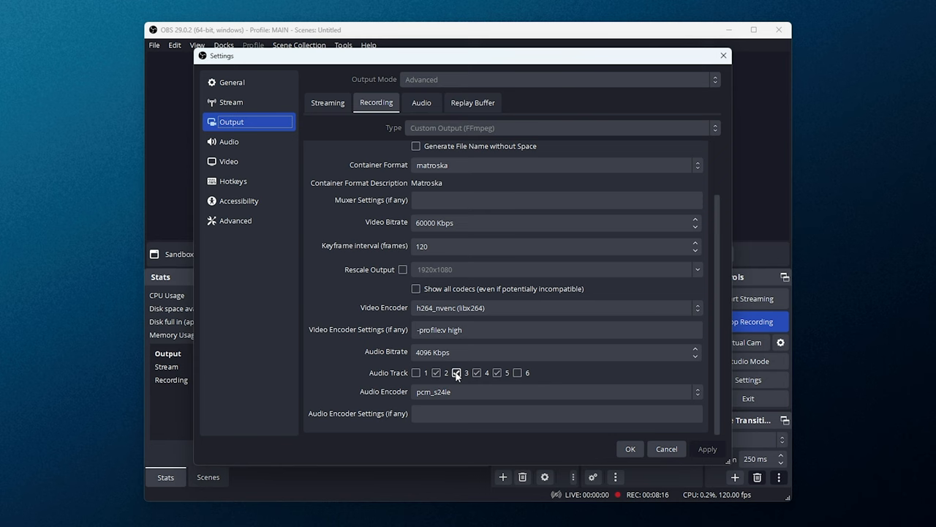
click(436, 372)
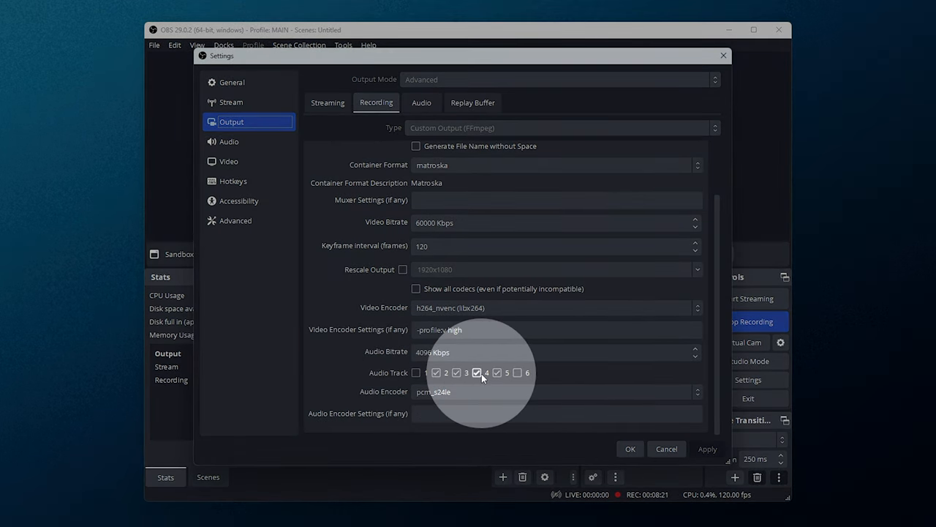
click(497, 373)
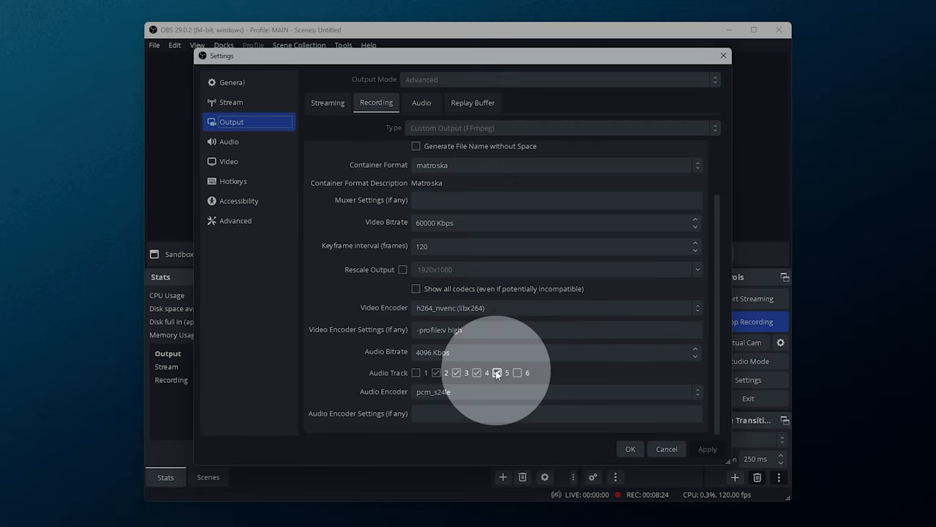
click(328, 102)
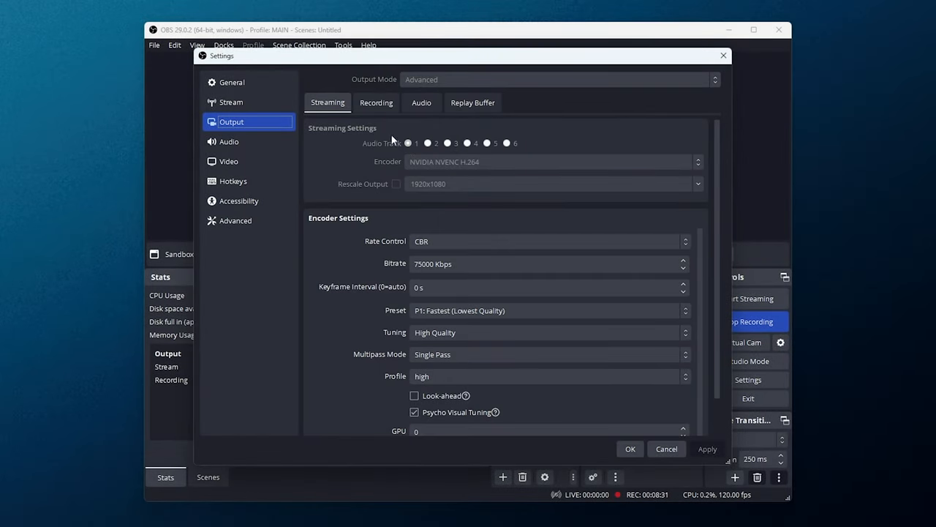
click(376, 102)
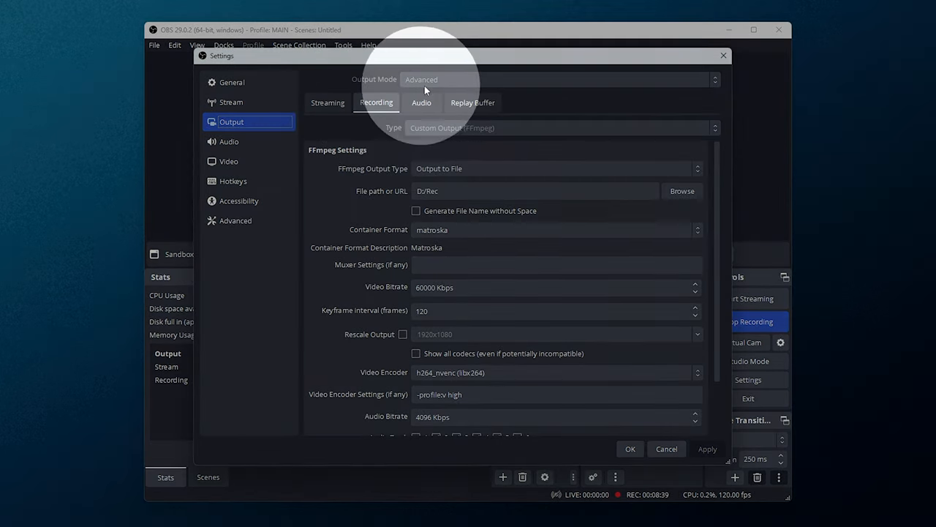
mouse_move(461, 147)
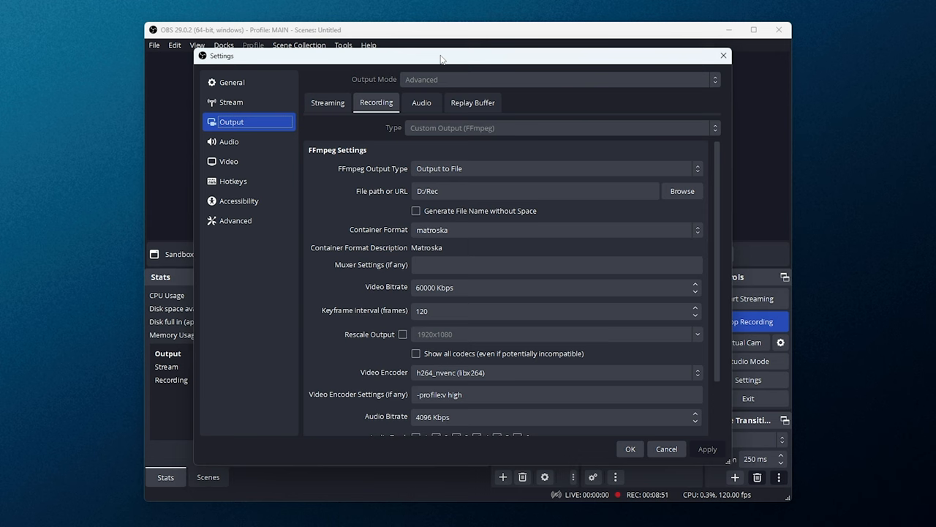
click(681, 190)
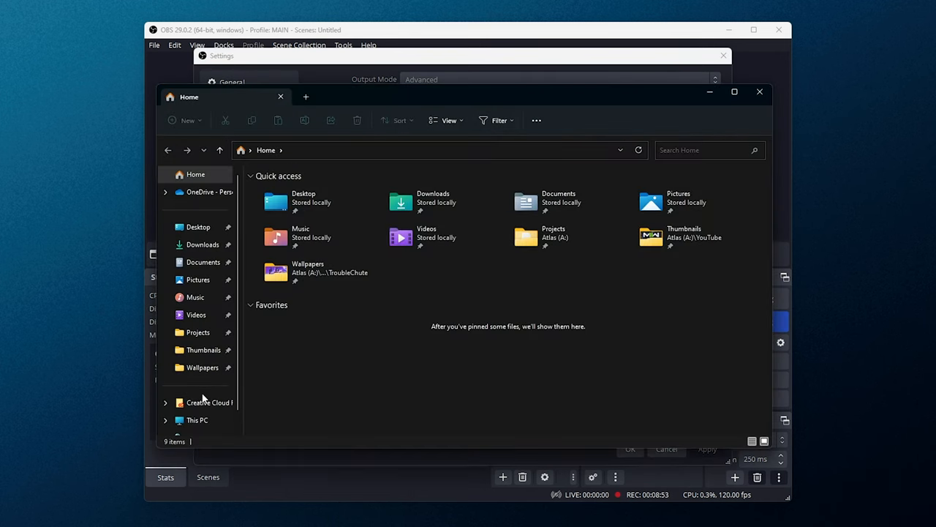
click(197, 419)
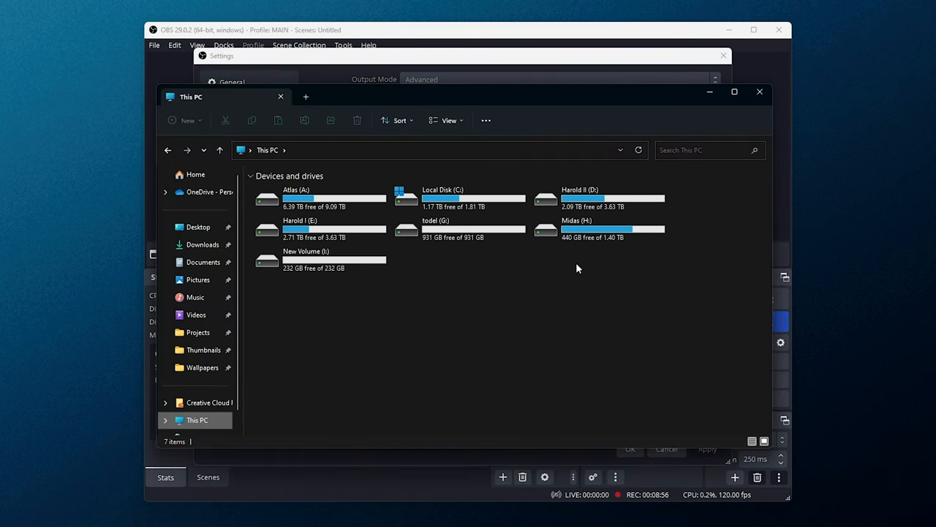
click(599, 198)
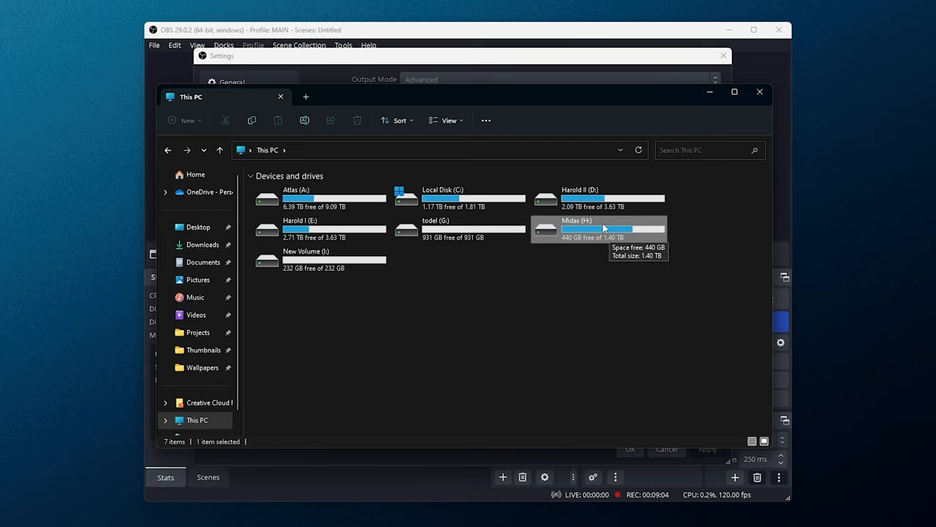
mouse_move(618, 261)
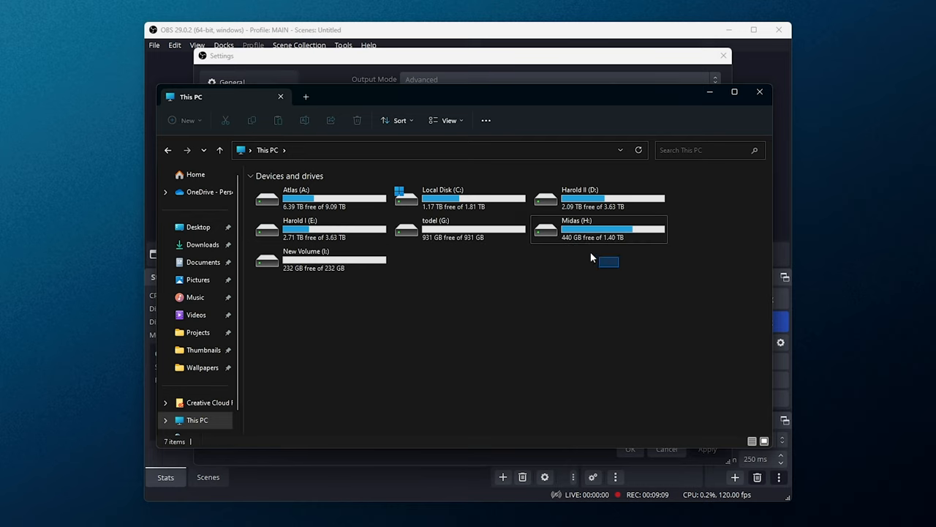
click(593, 228)
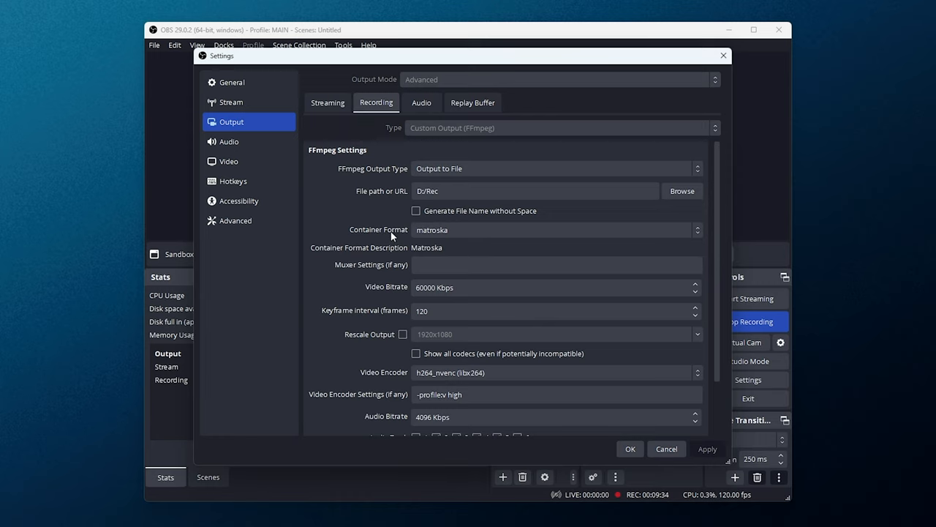
mouse_move(459, 230)
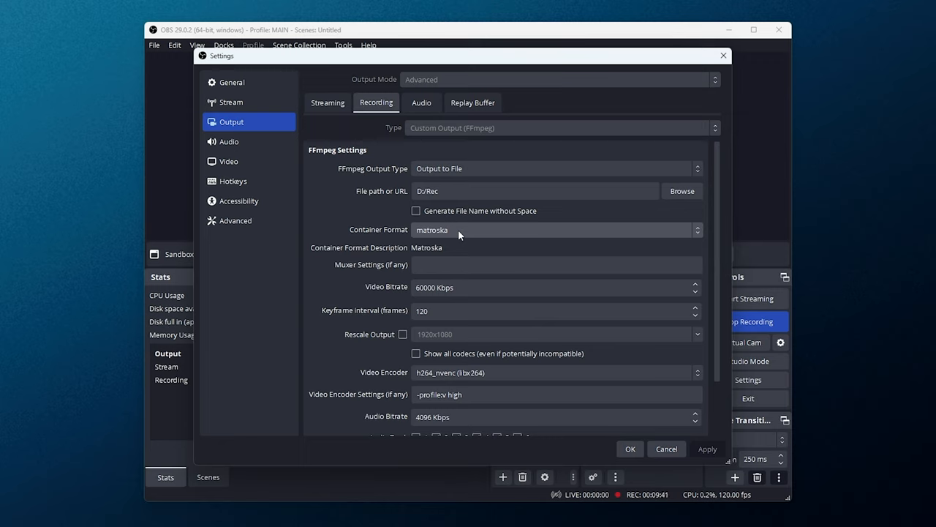
mouse_move(468, 231)
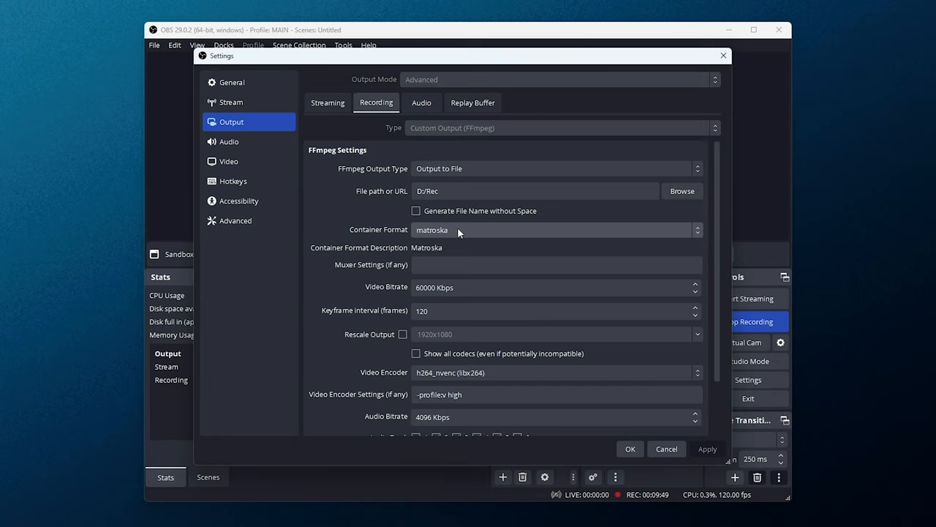
mouse_move(456, 230)
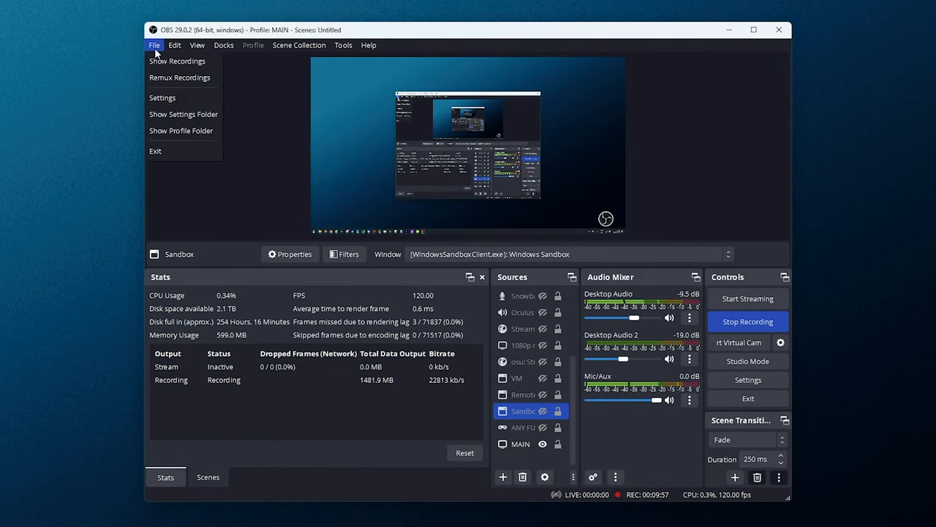
Look at the Remux Recordings tool, close it, and reopen Settings on streaming encoder settings.
click(179, 77)
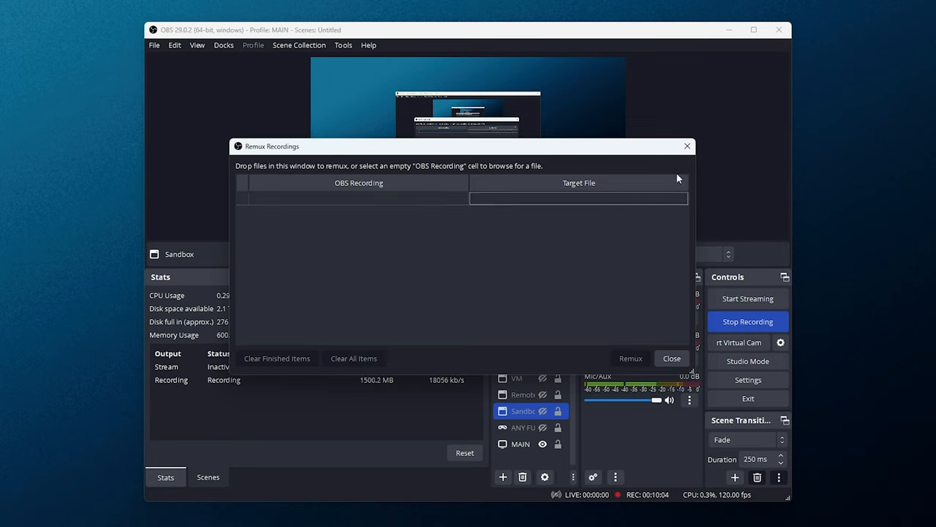
click(670, 358)
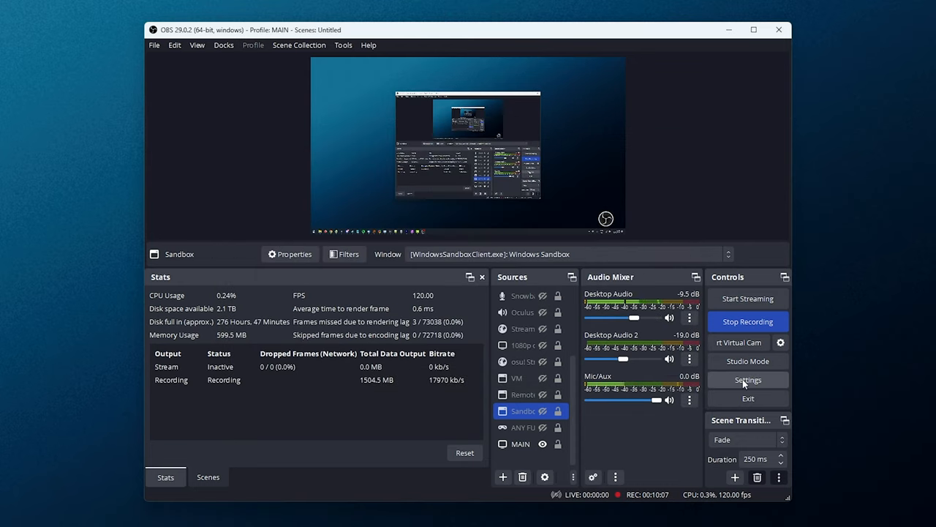
click(748, 380)
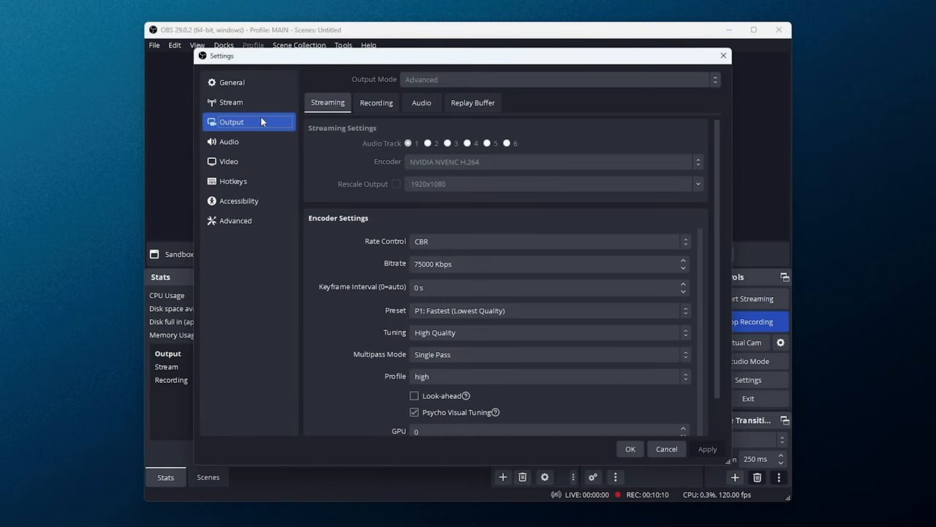
Review the Recording tab's h264_nvenc encoder, '-profile:v high' settings and pcm_s24le audio.
click(376, 103)
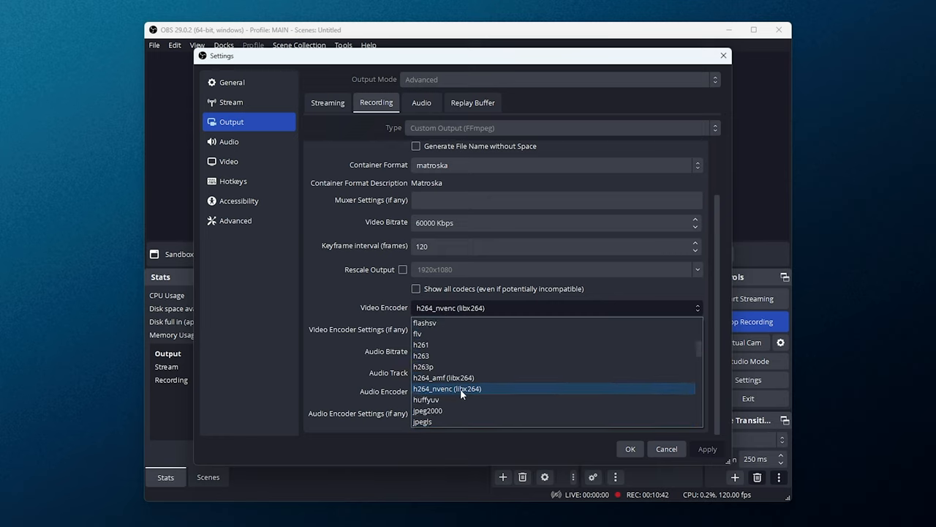
mouse_move(455, 397)
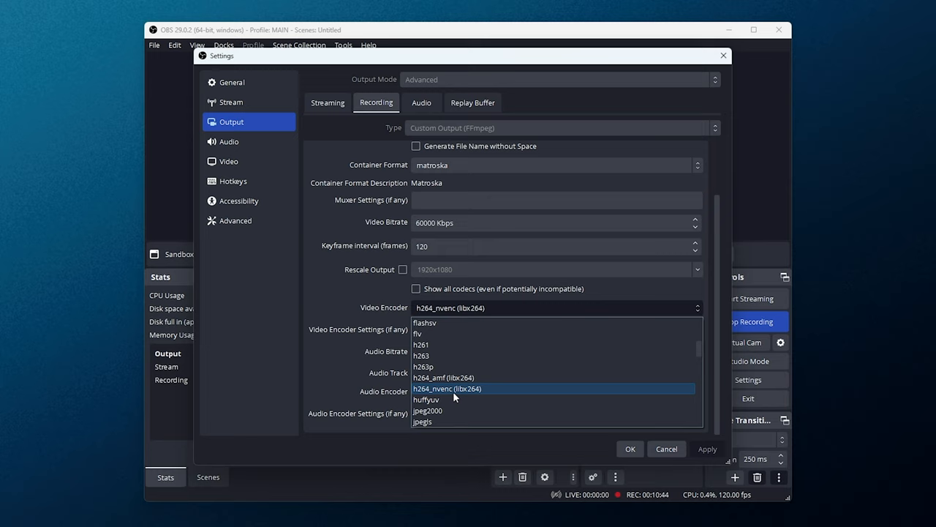
scroll(down, 3)
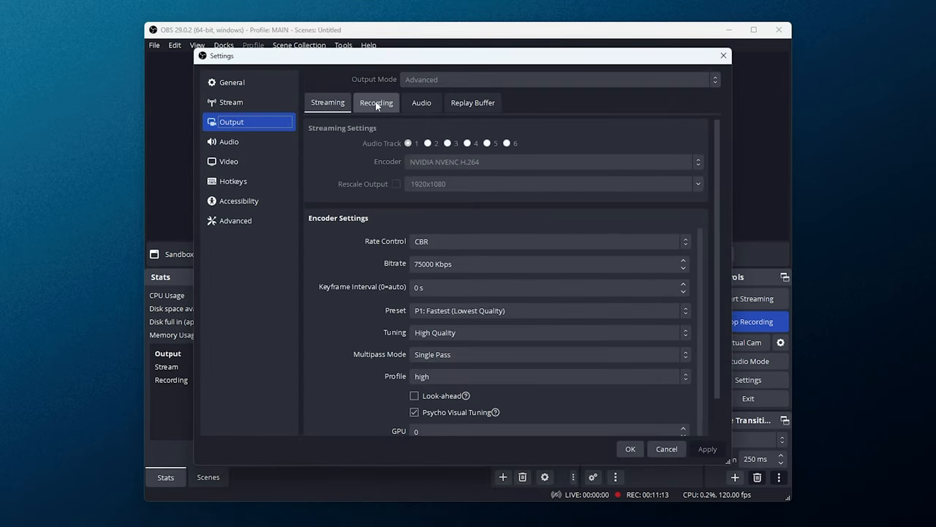
click(376, 102)
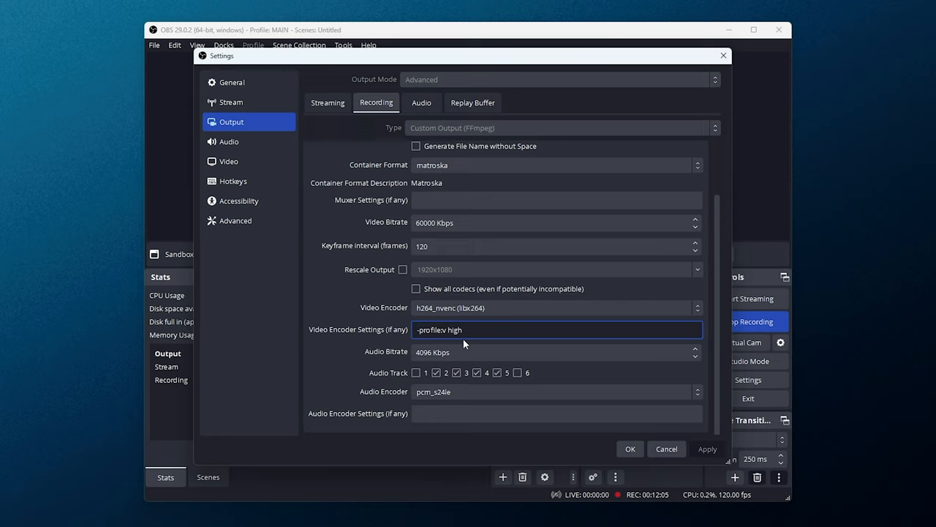
mouse_move(381, 355)
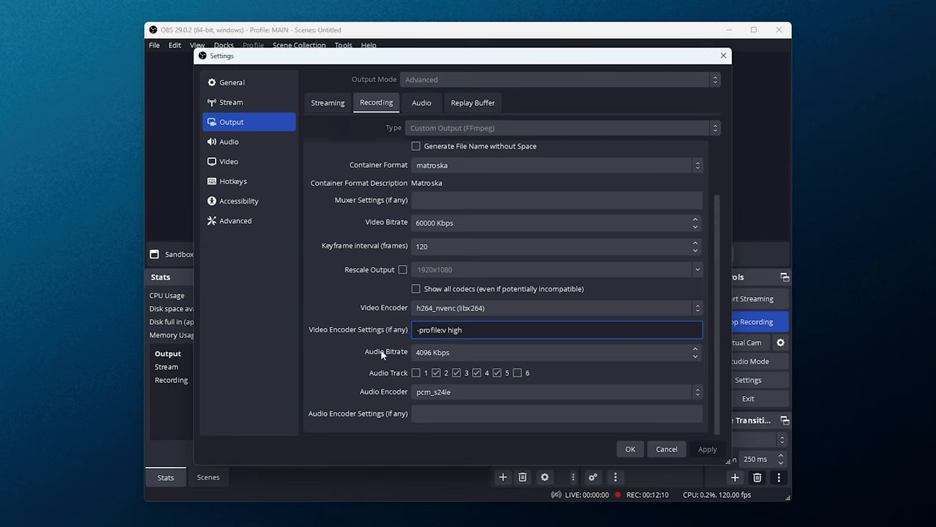
click(556, 352)
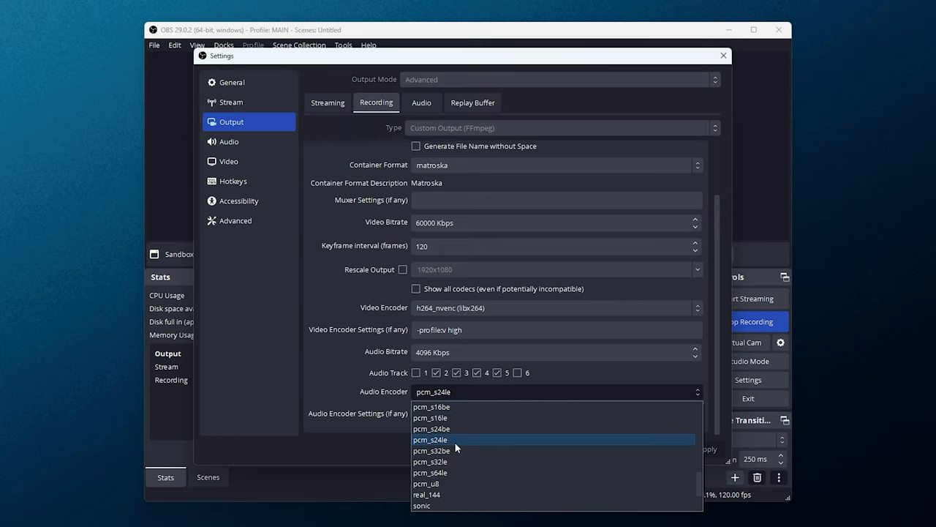
click(430, 440)
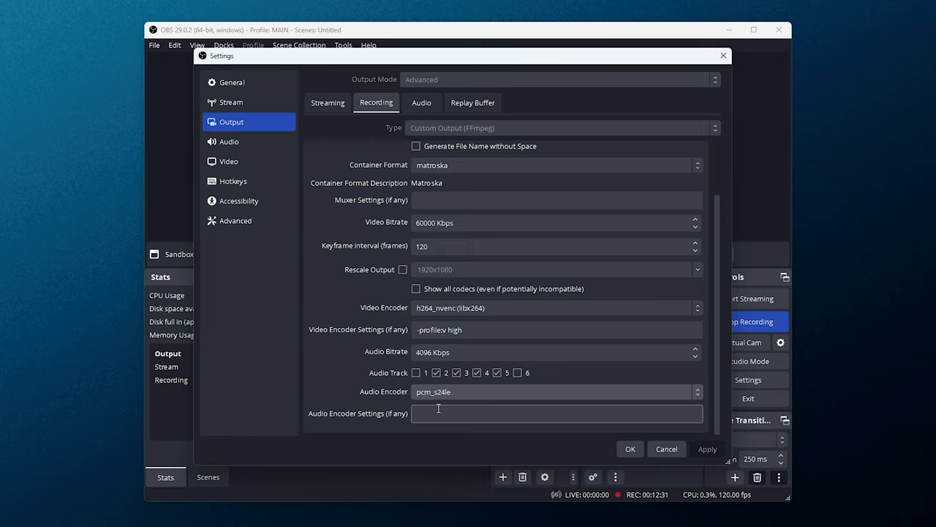
click(436, 372)
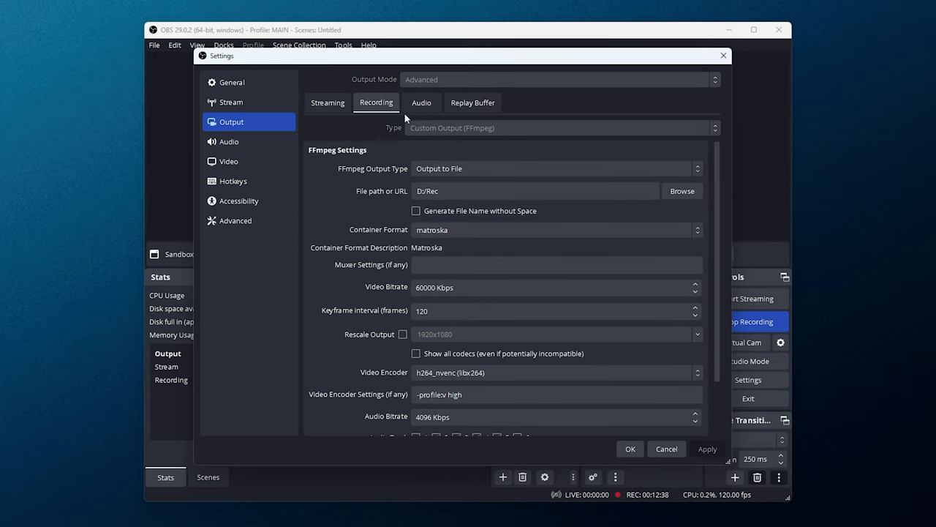
Compare the Audio and Recording output tabs, ending on 320-bitrate tracks Output 1/2, Microphone.
click(422, 103)
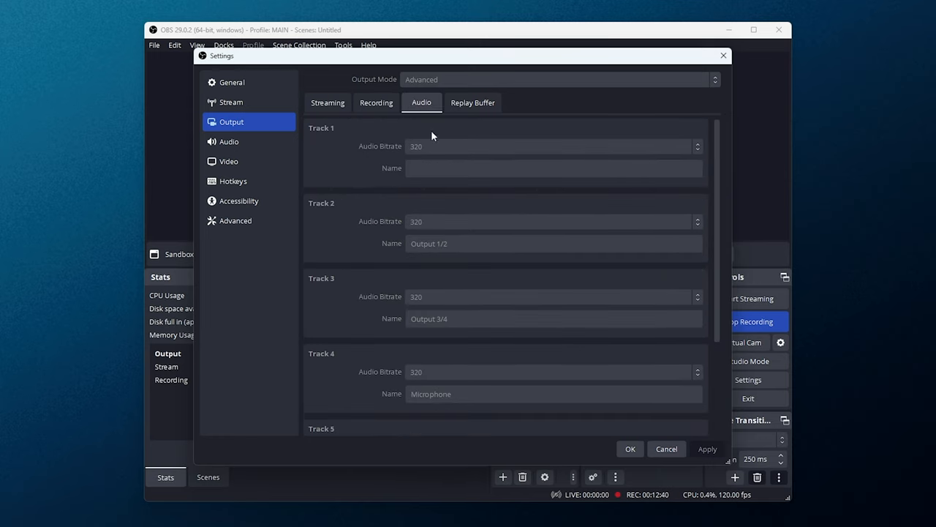
mouse_move(440, 307)
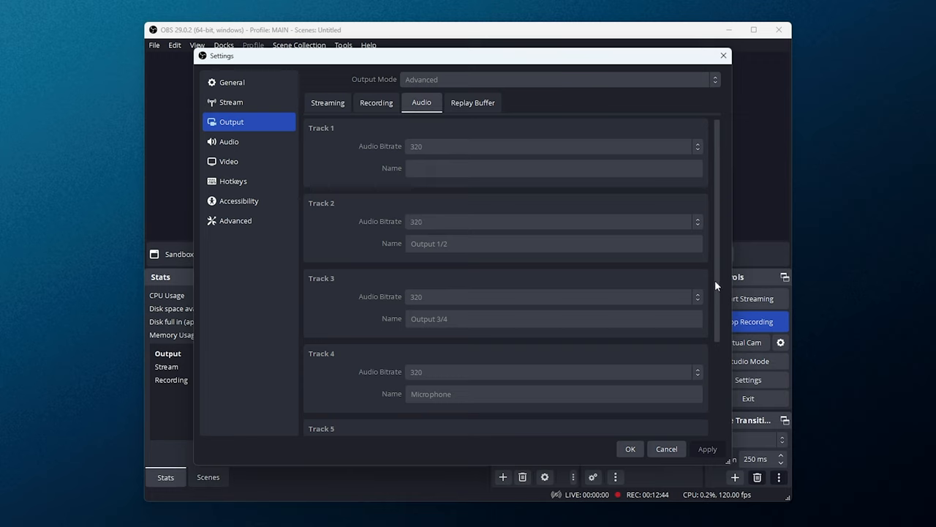
mouse_move(509, 154)
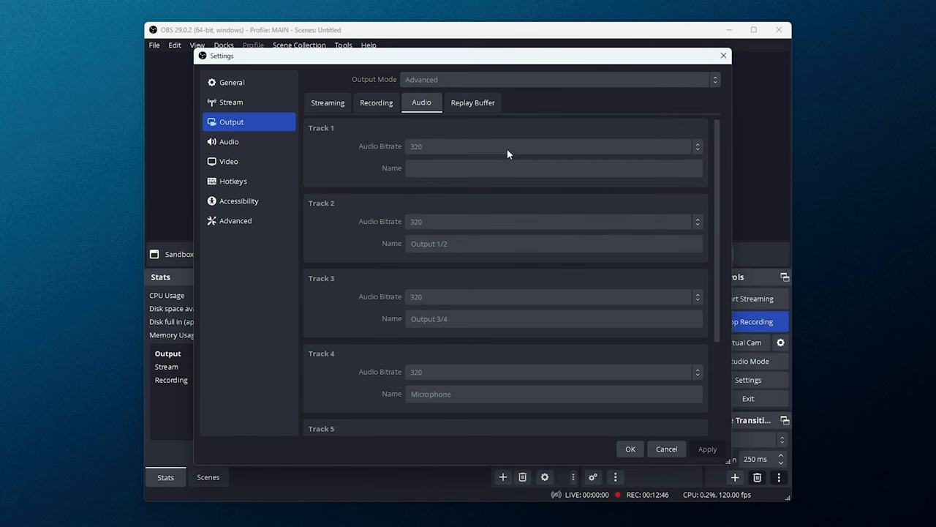
click(376, 102)
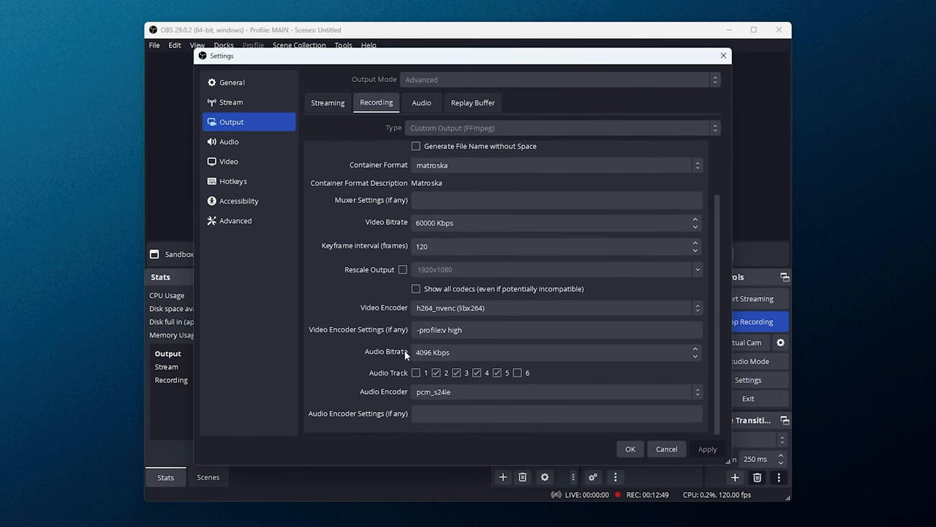
mouse_move(387, 338)
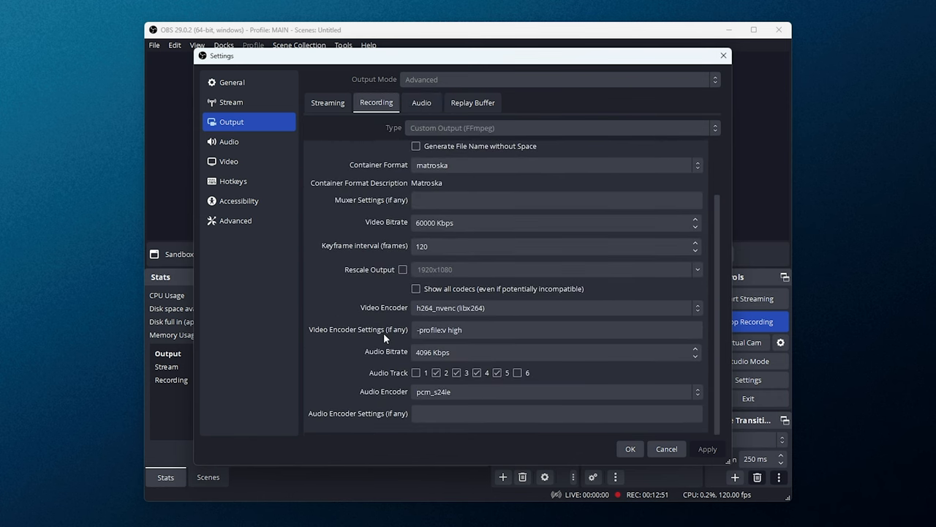
mouse_move(422, 103)
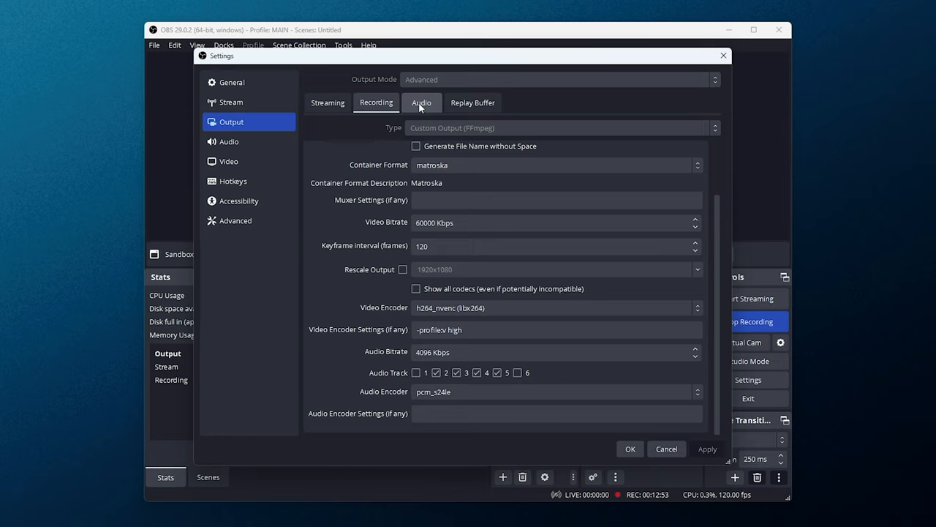
click(422, 103)
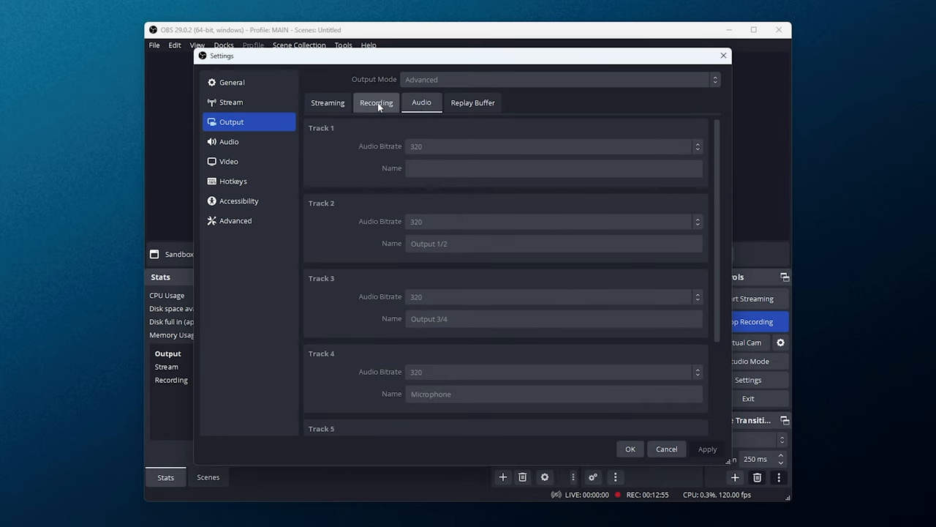
Pass from Streaming output through the Audio page to the 2560x1440, 120 FPS Video page.
click(327, 102)
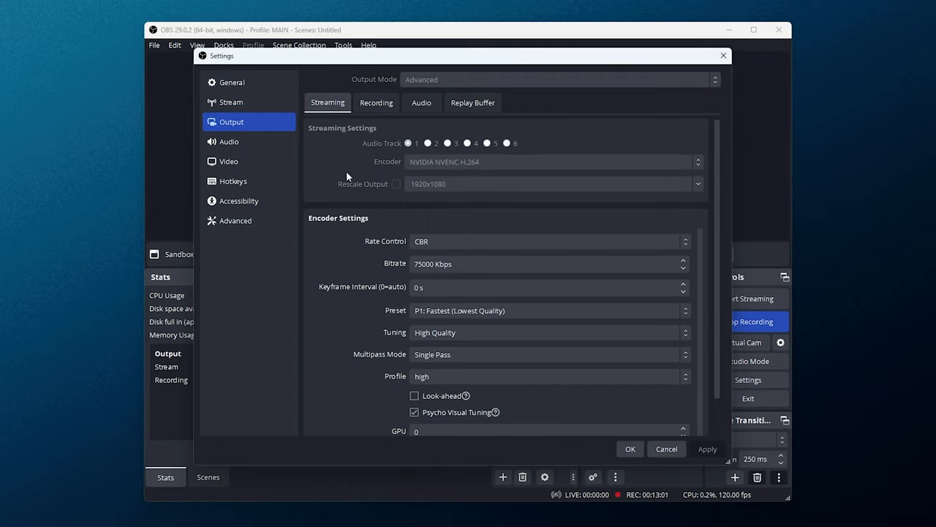
mouse_move(387, 181)
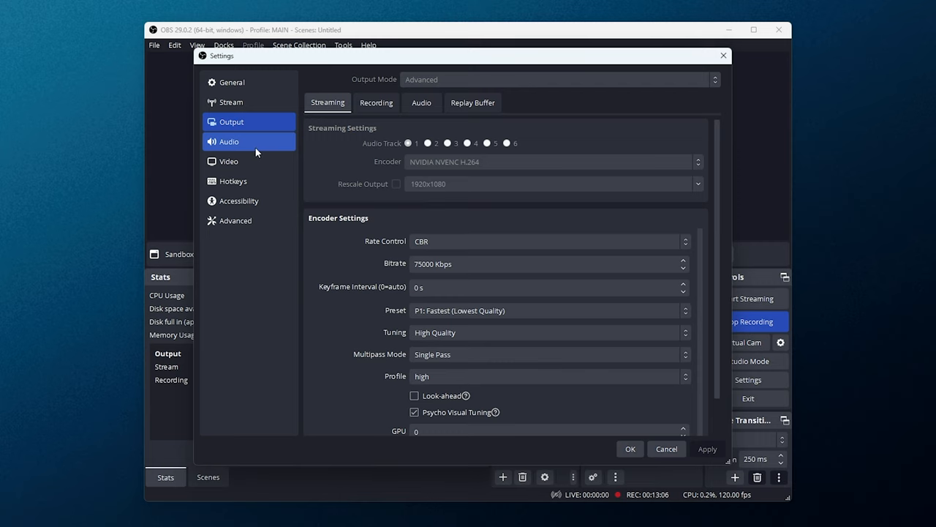
click(229, 142)
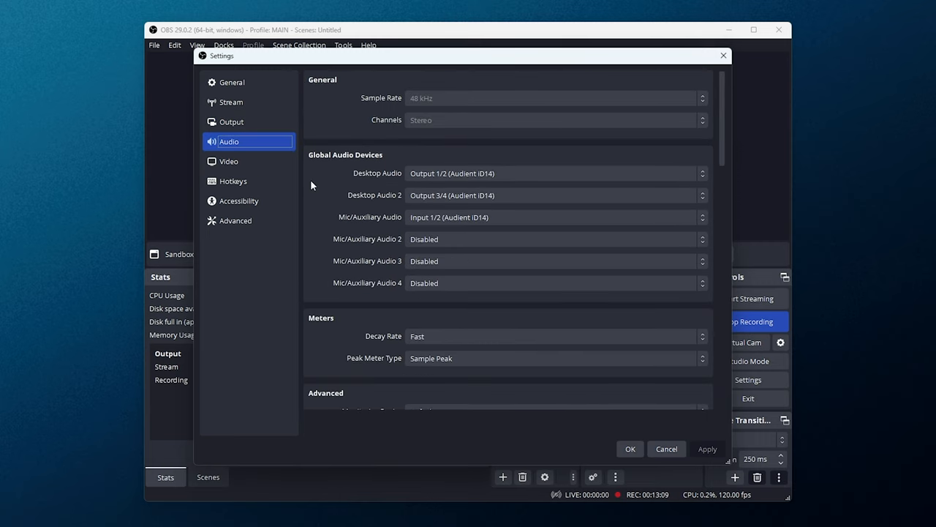
scroll(down, 3)
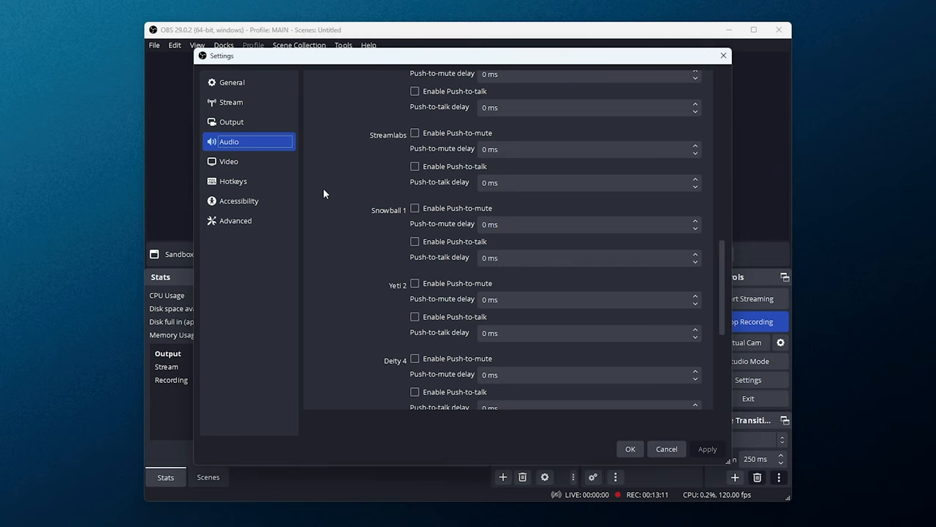
click(229, 161)
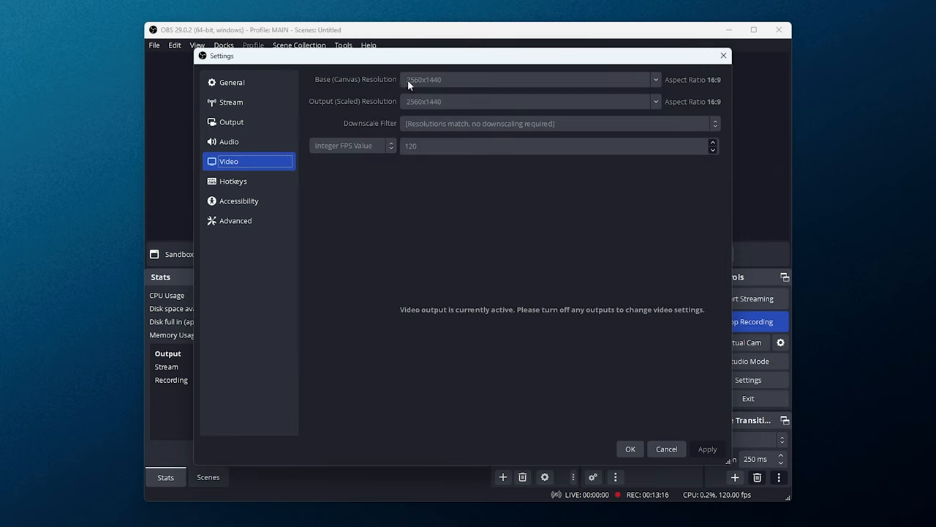
mouse_move(431, 101)
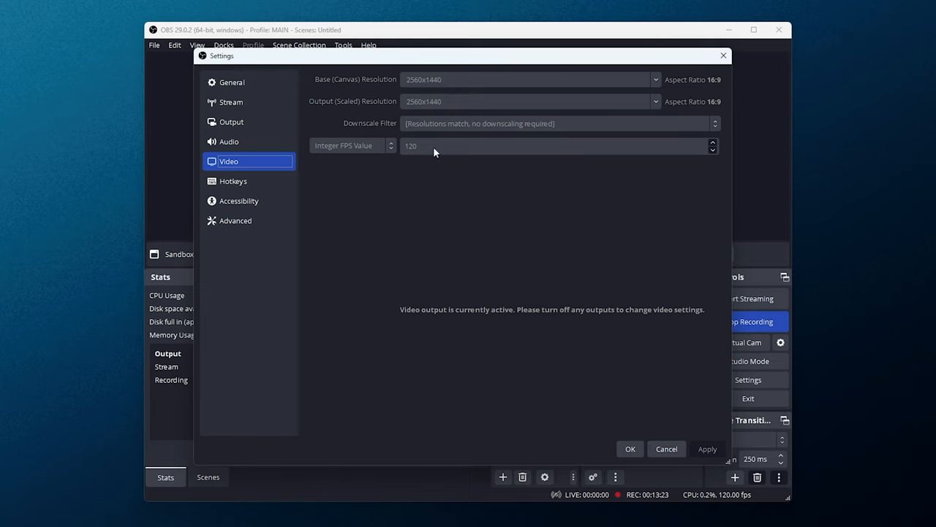
mouse_move(410, 158)
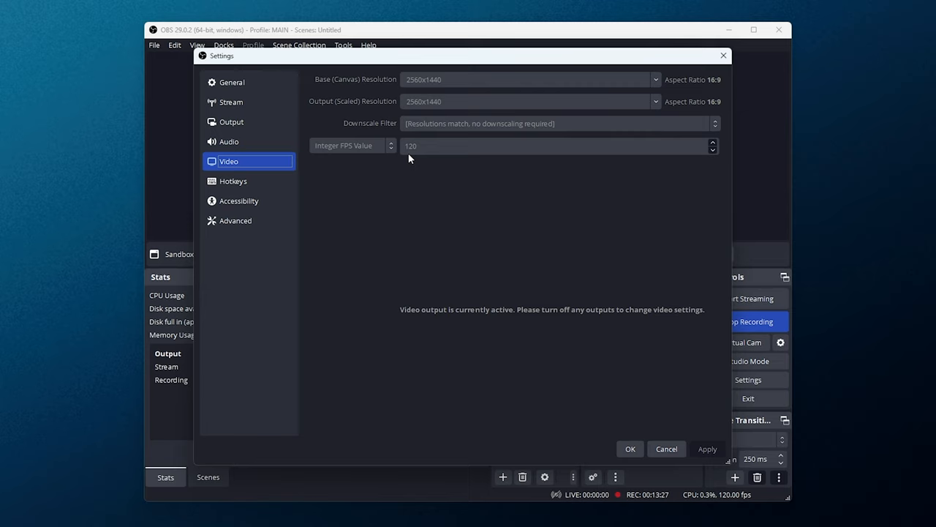
mouse_move(365, 137)
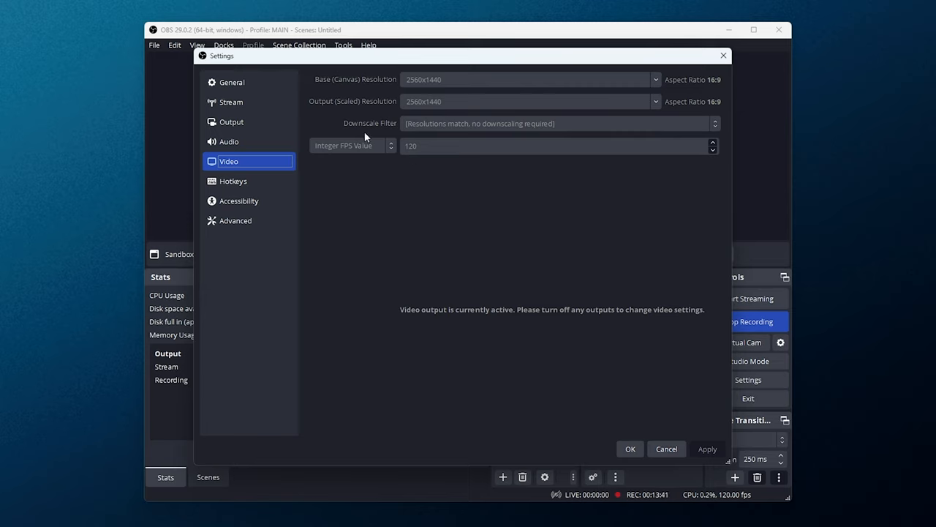
Move to the Hotkeys page, where only Start Recording has a shortcut (Alt + O).
click(233, 181)
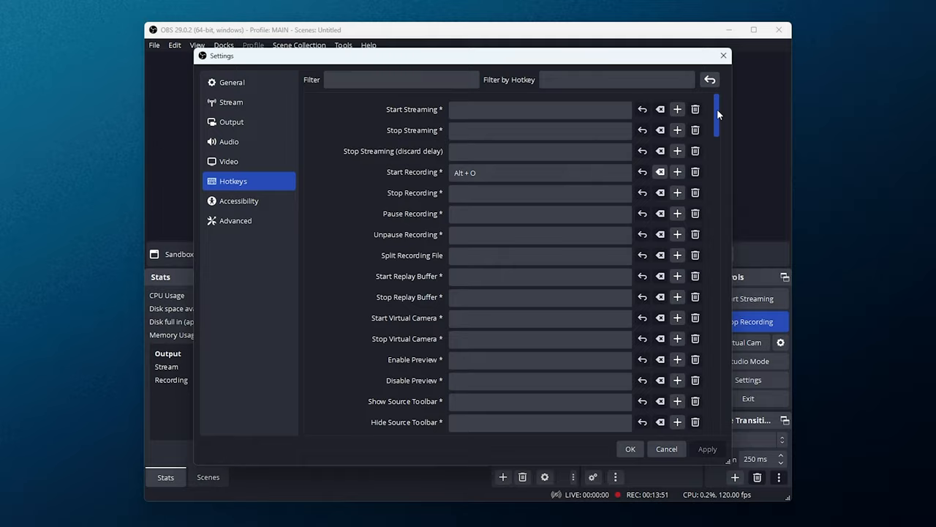
Check the Capture foreground window shortcut (Alt + Num -), then view Accessibility colours.
scroll(down, 3)
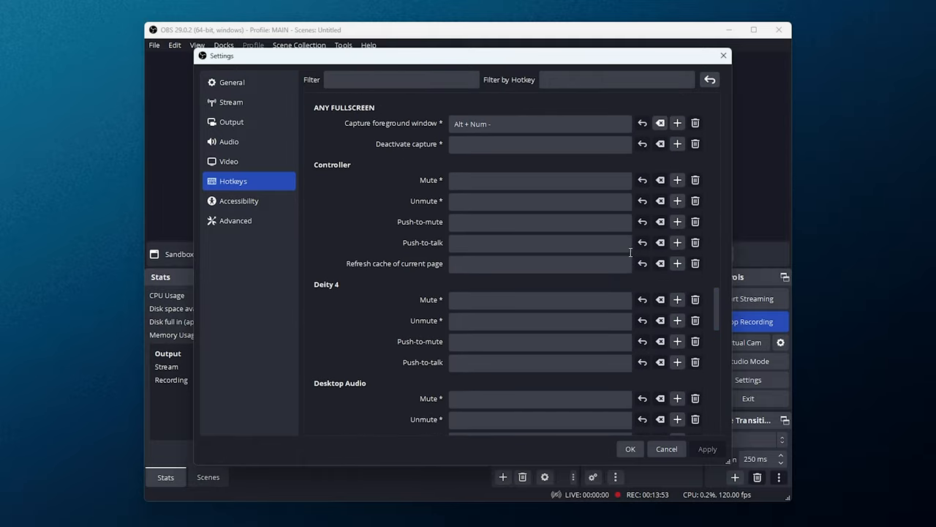
click(540, 124)
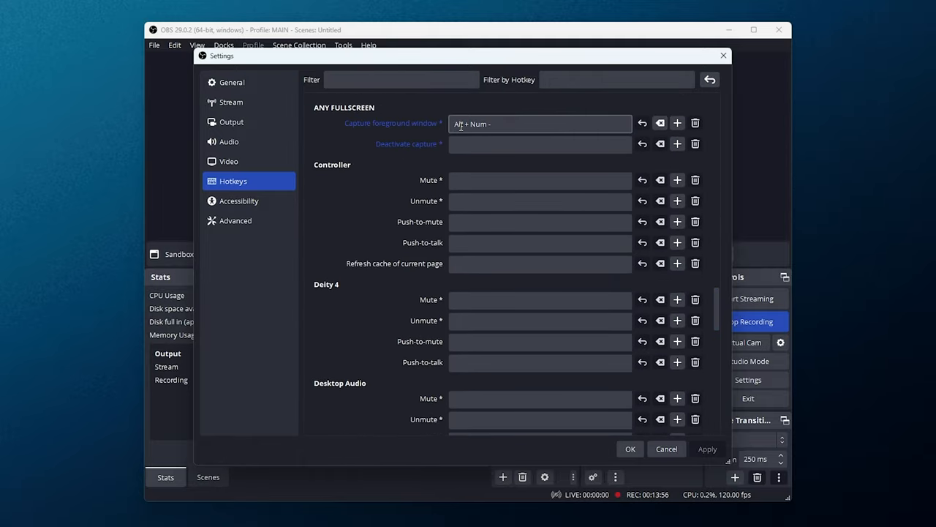
mouse_move(517, 124)
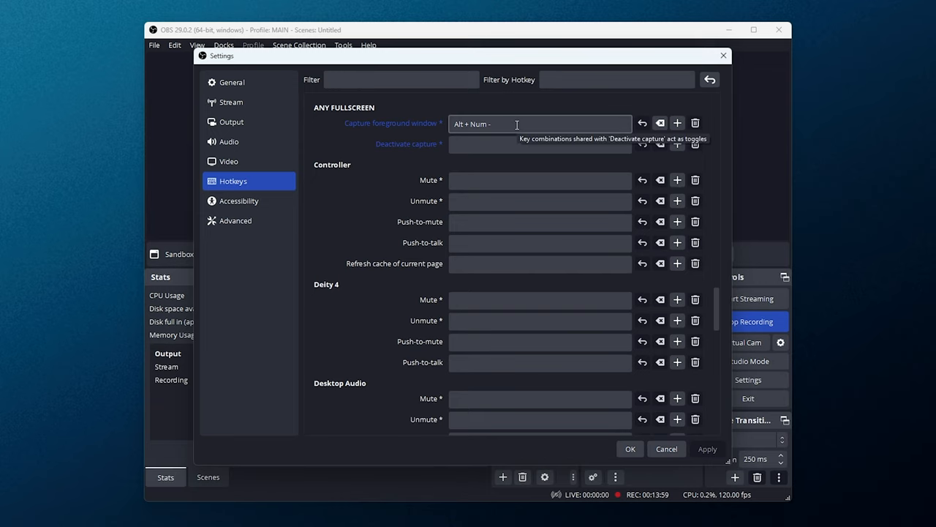
scroll(down, 3)
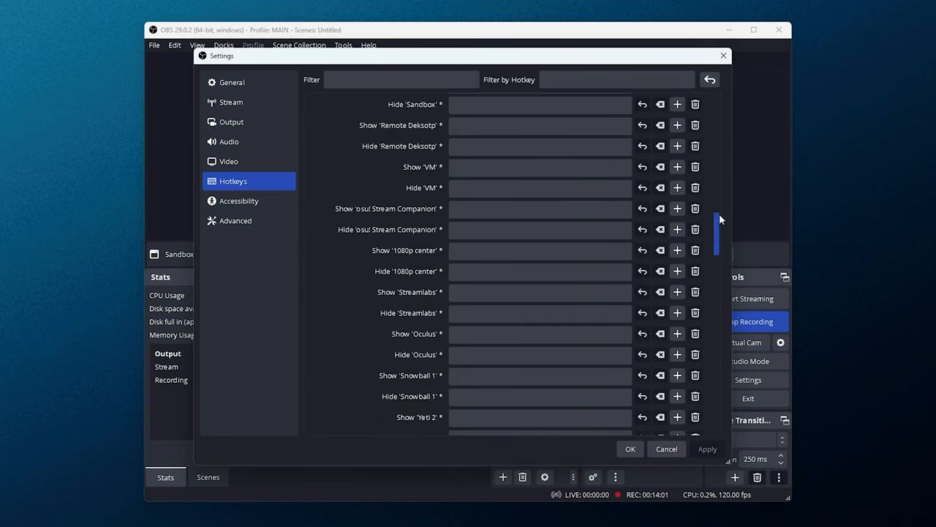
click(239, 201)
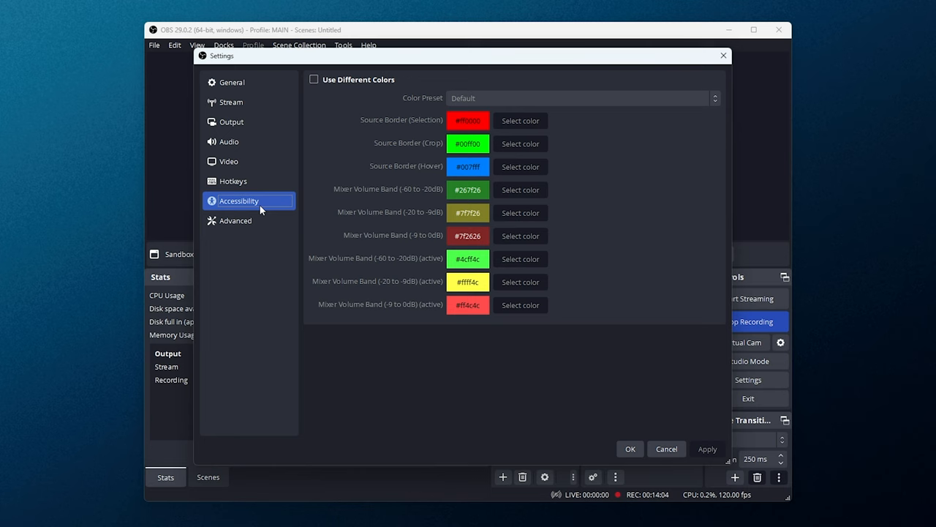
Visit the Advanced page (Normal priority, NV12, Rec. 709, 300 nits), then return to General.
click(236, 220)
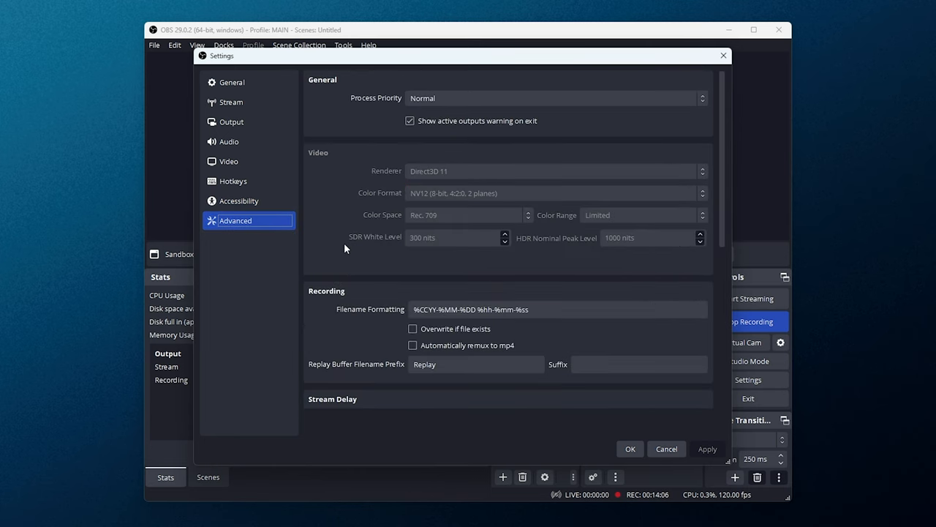
mouse_move(450, 177)
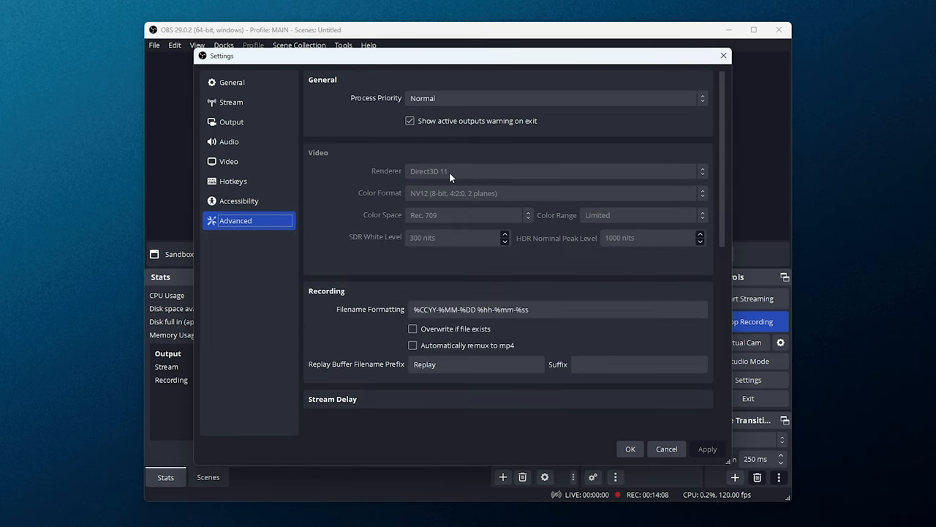
mouse_move(422, 202)
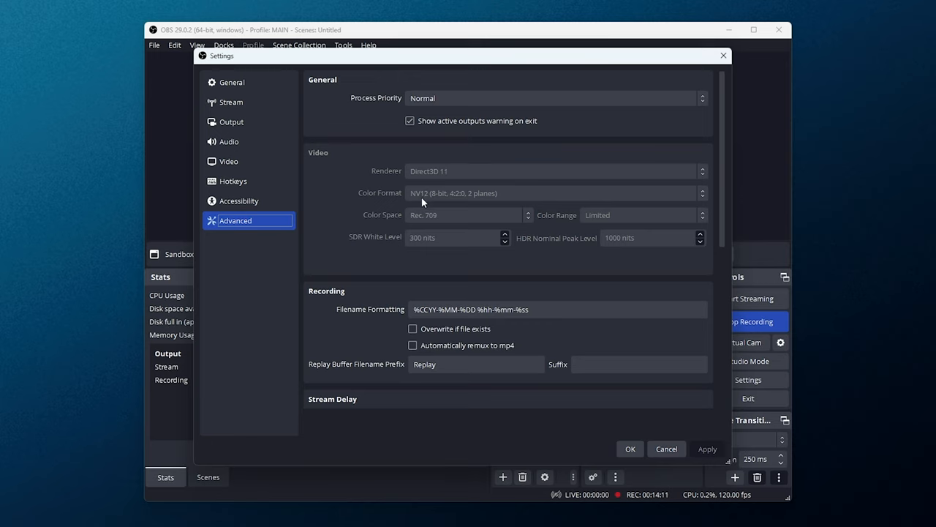
mouse_move(429, 223)
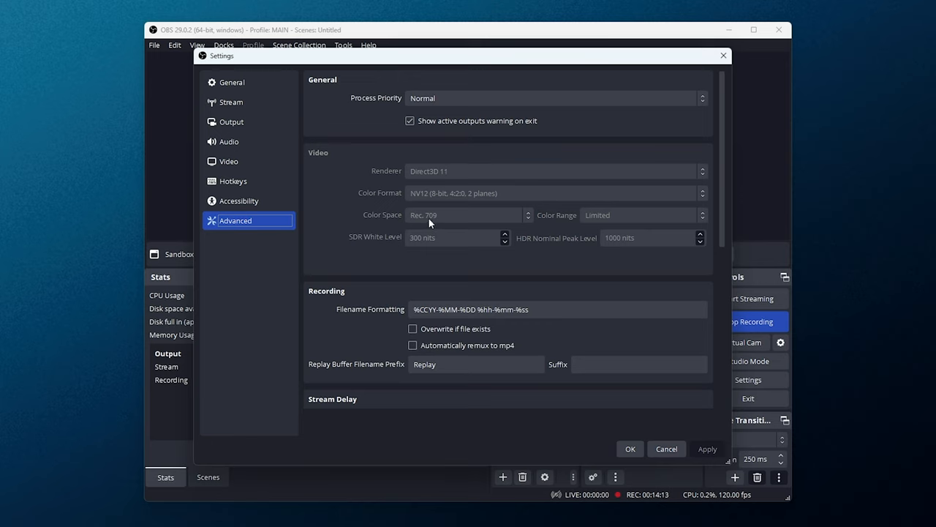
mouse_move(428, 245)
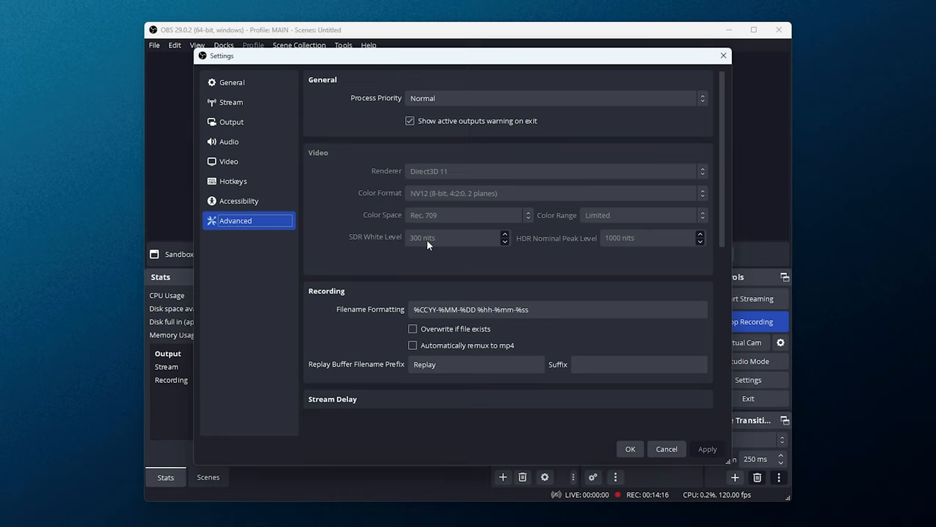
mouse_move(560, 245)
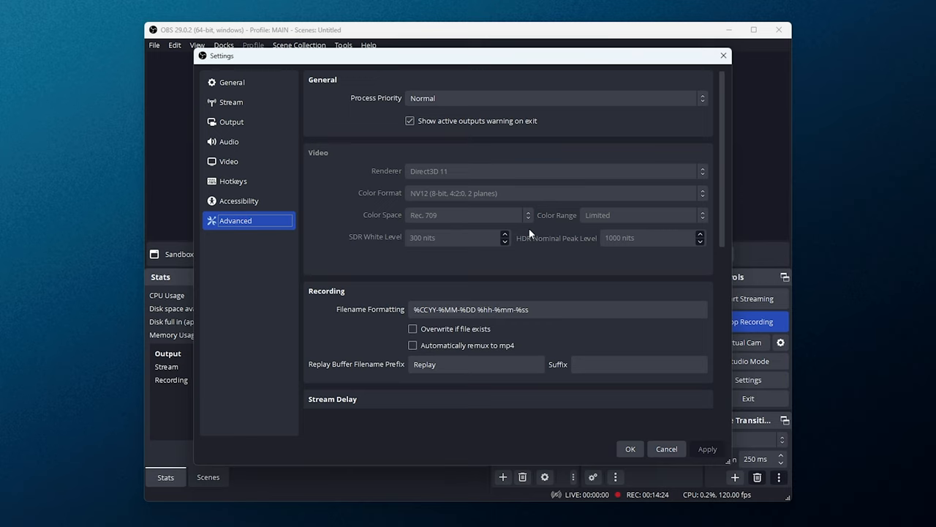
mouse_move(656, 229)
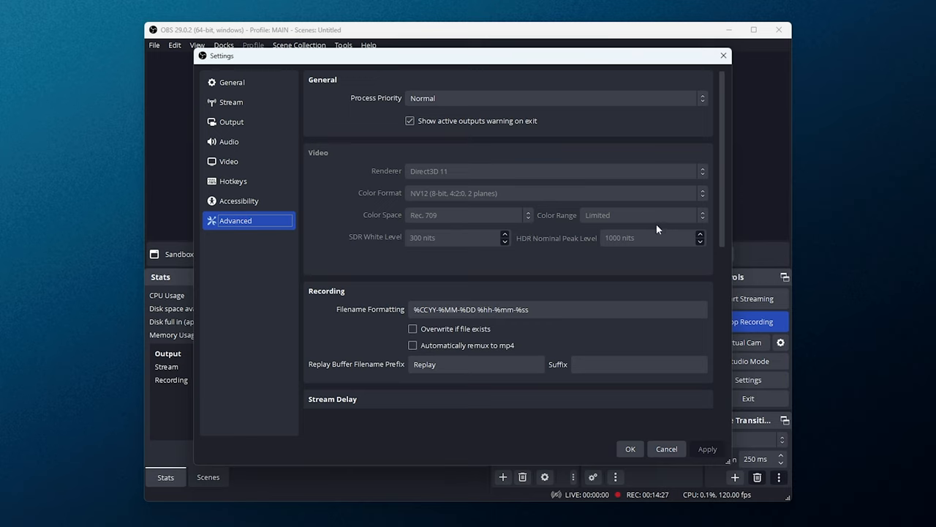
mouse_move(864, 193)
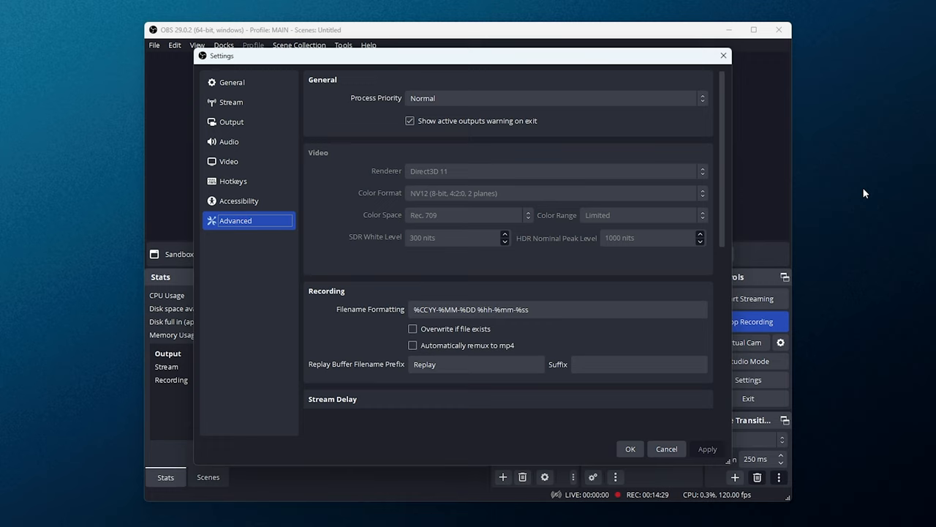
mouse_move(606, 225)
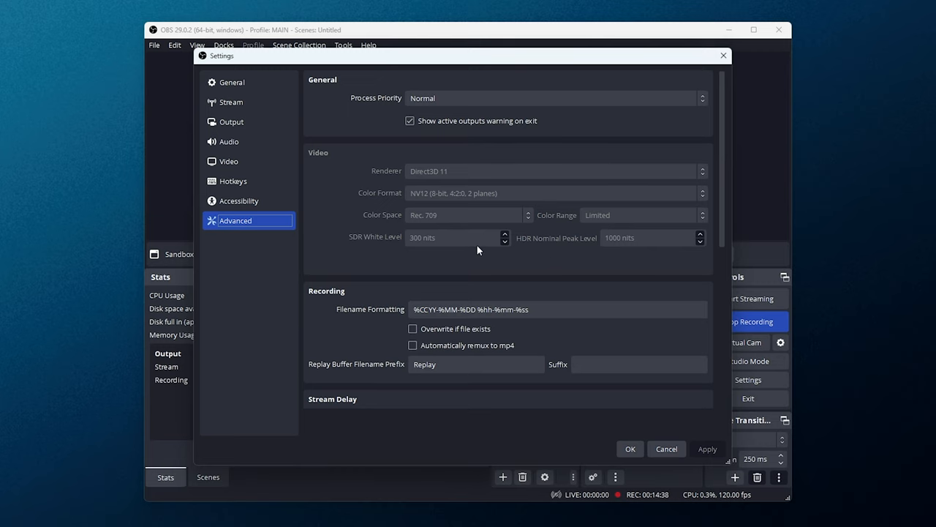
click(231, 82)
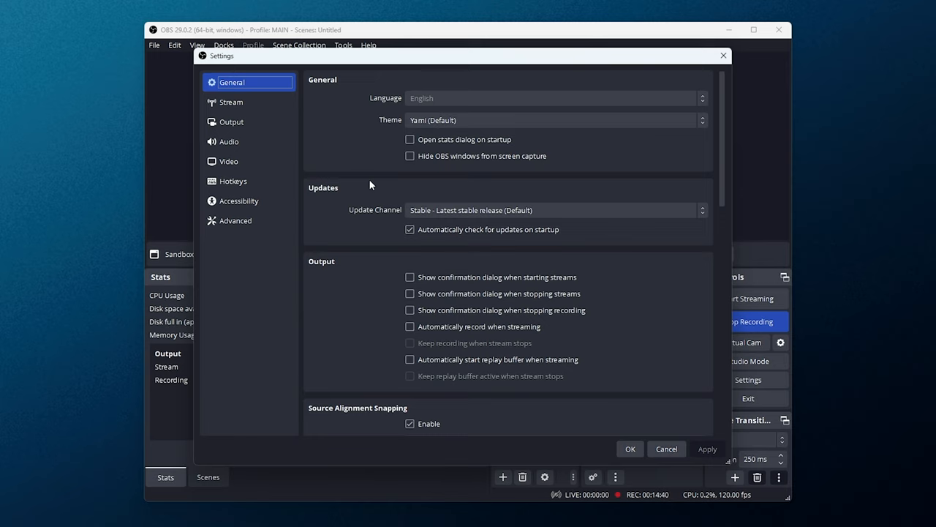
Confirm the Yami (Default) theme in the General page's Theme dropdown, then close Settings.
click(554, 120)
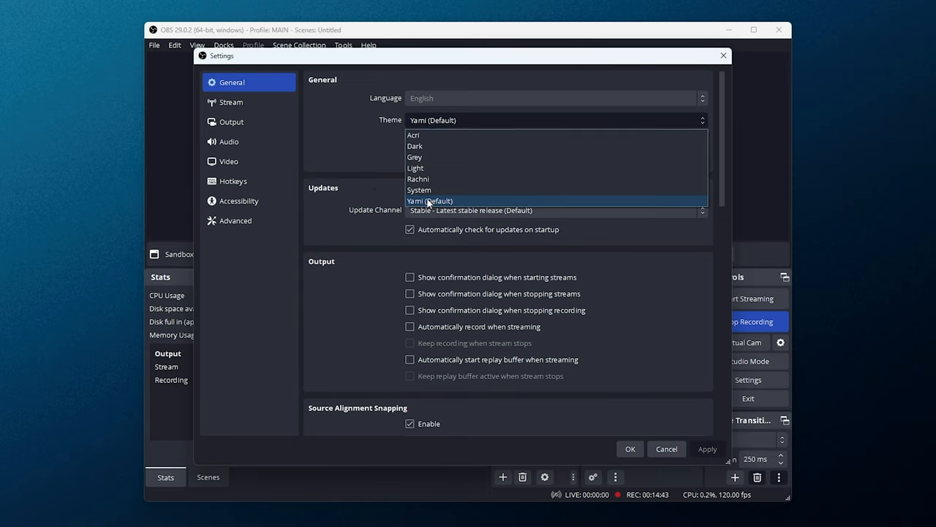
click(429, 200)
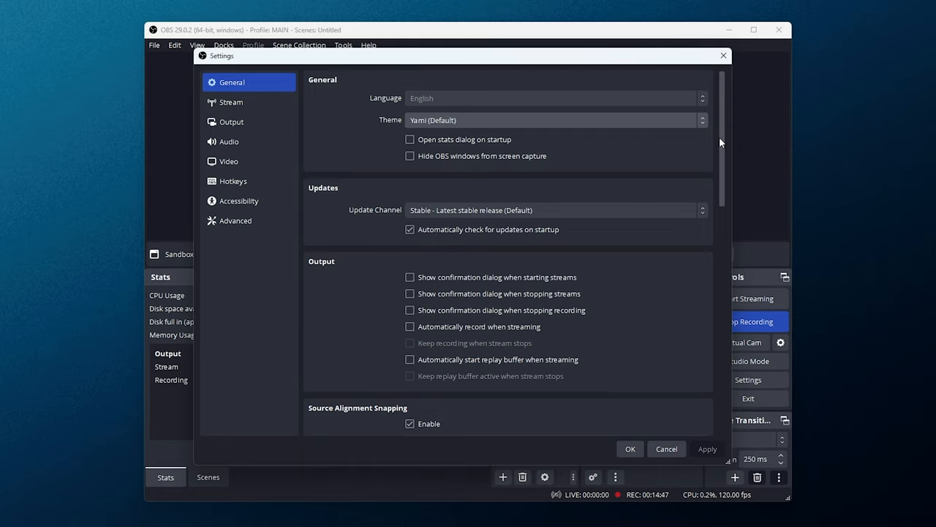
scroll(down, 3)
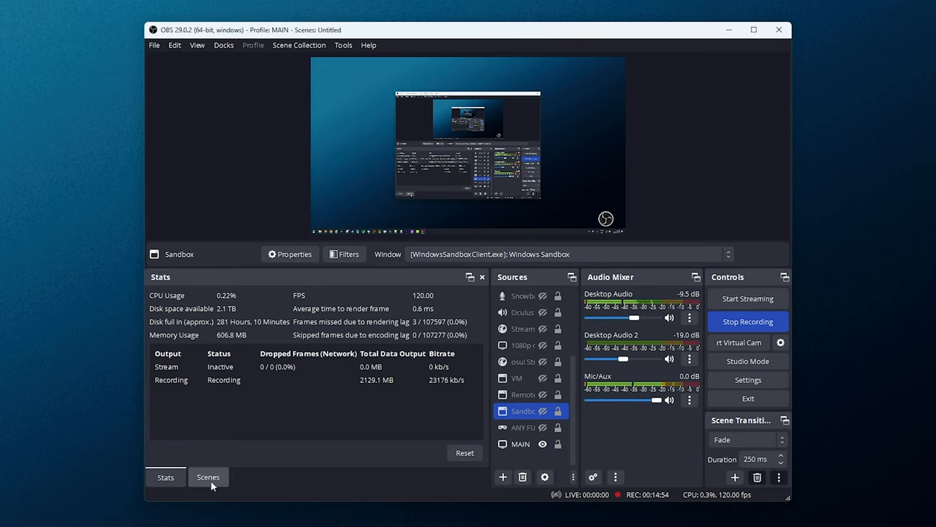
click(207, 477)
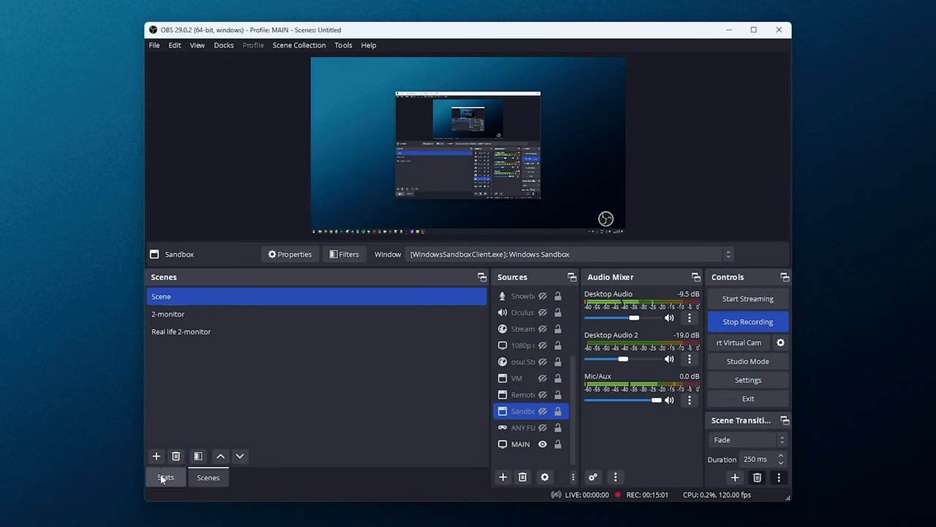
click(165, 477)
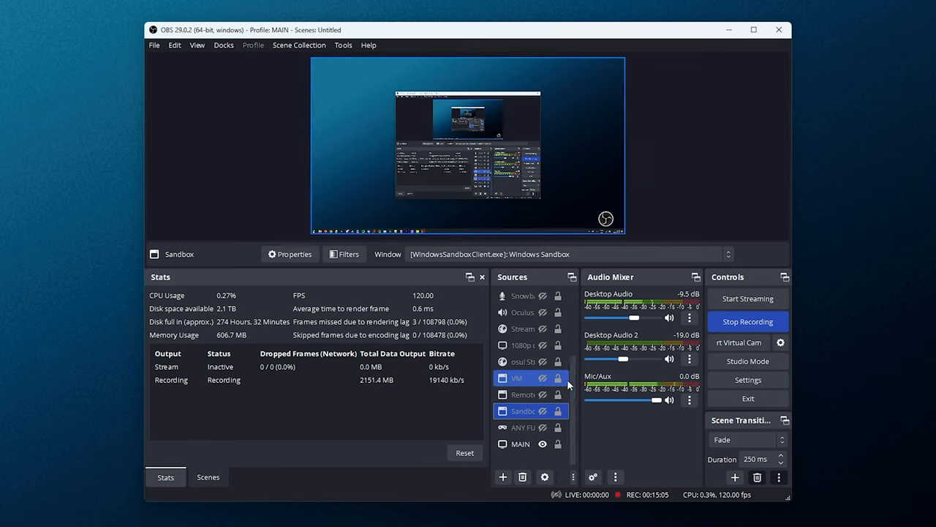
click(524, 410)
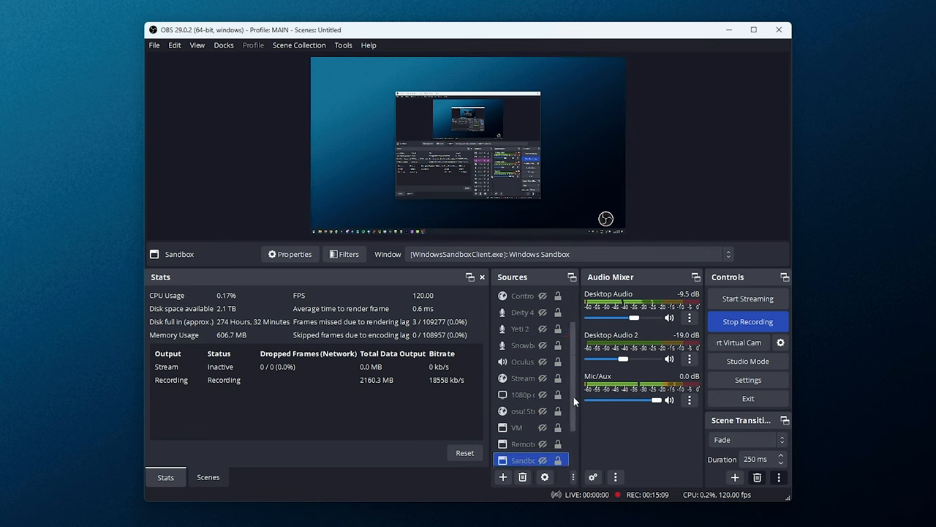
scroll(down, 3)
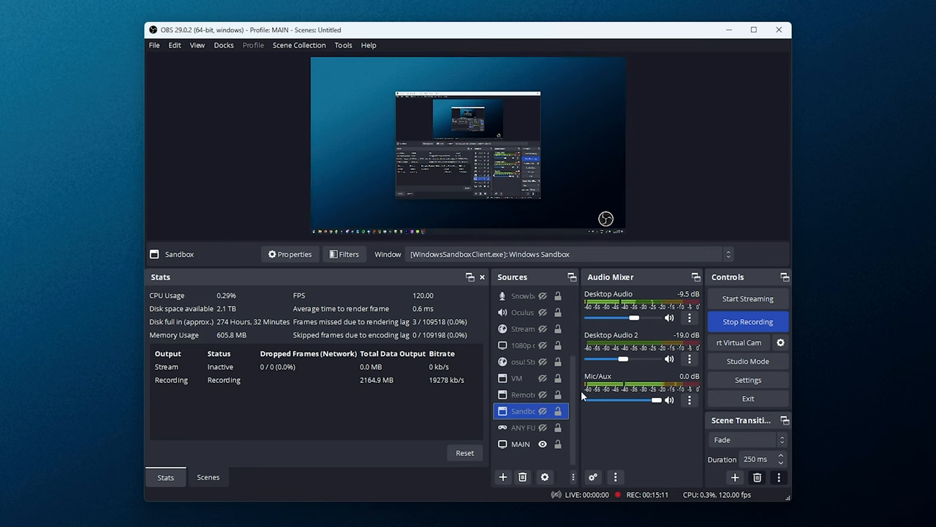